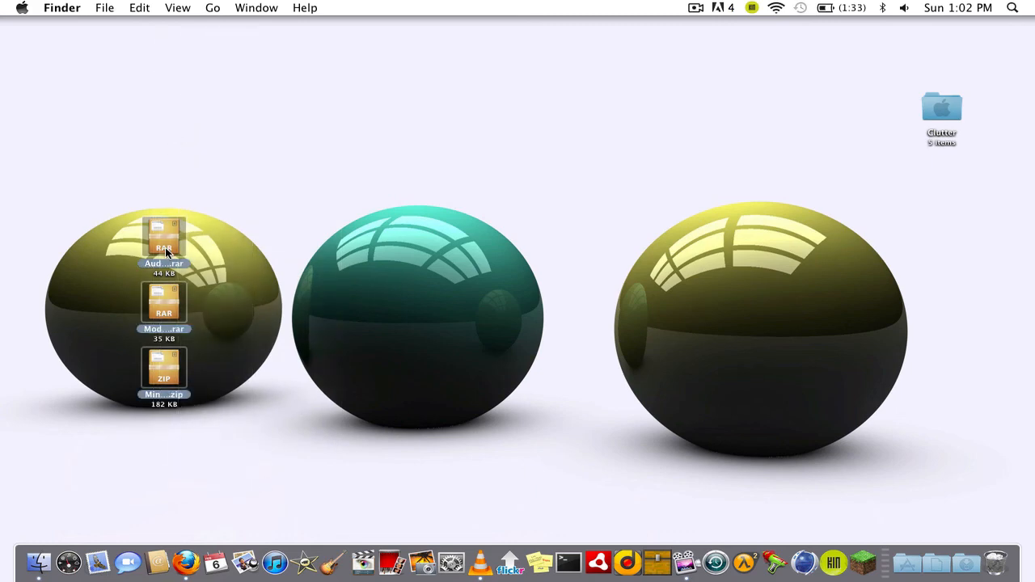
# Extract the two RAR archives and one ZIP archive on the desktop into folders.
pyautogui.doubleClick(165, 304)
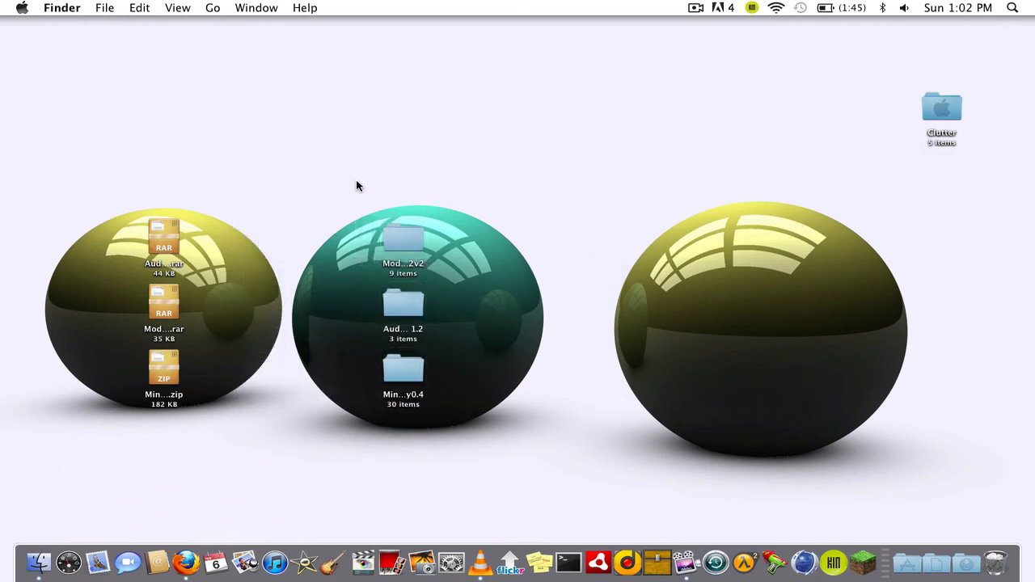
pyautogui.moveTo(278, 411)
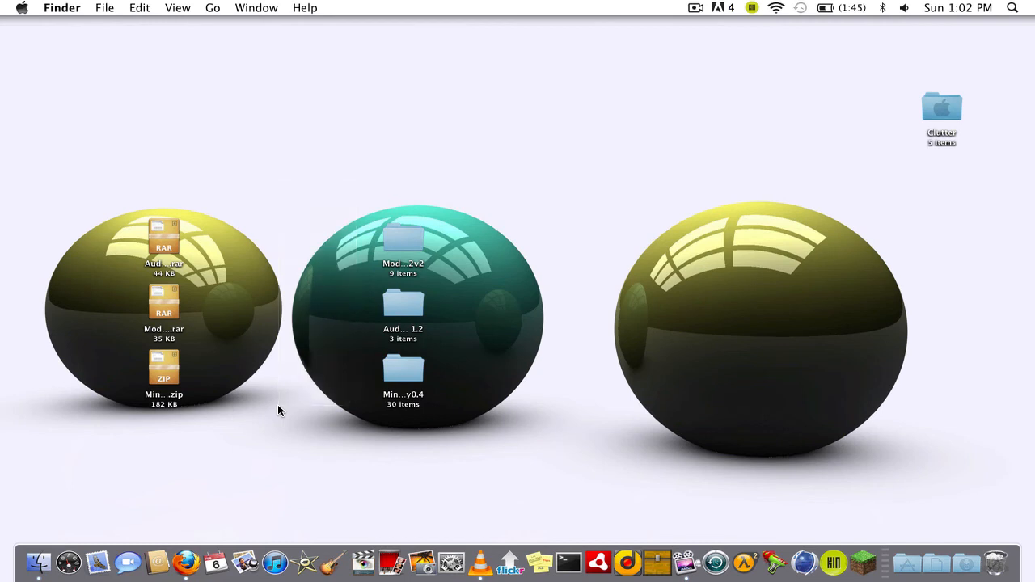
pyautogui.moveTo(270, 344)
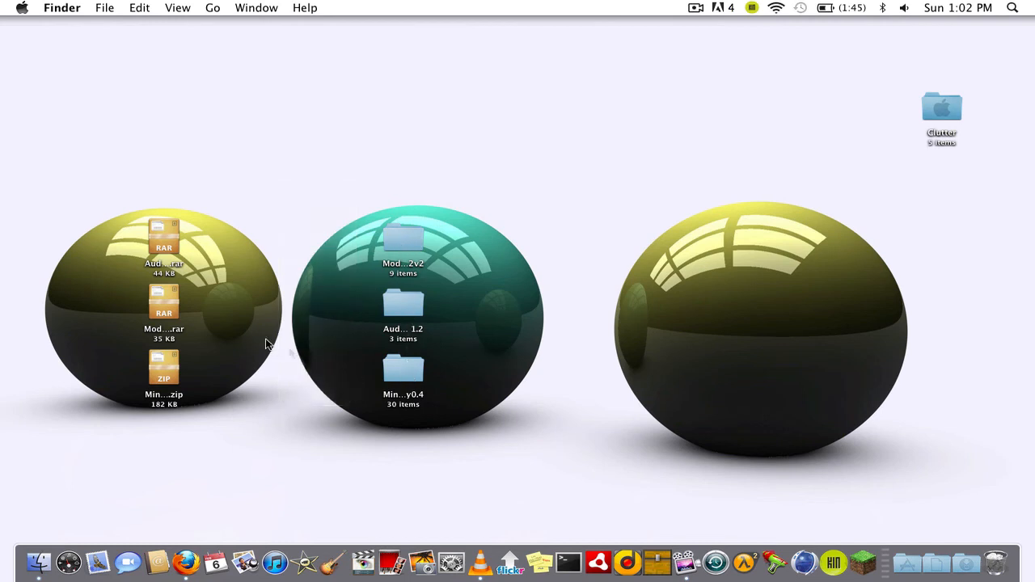
pyautogui.moveTo(723, 119)
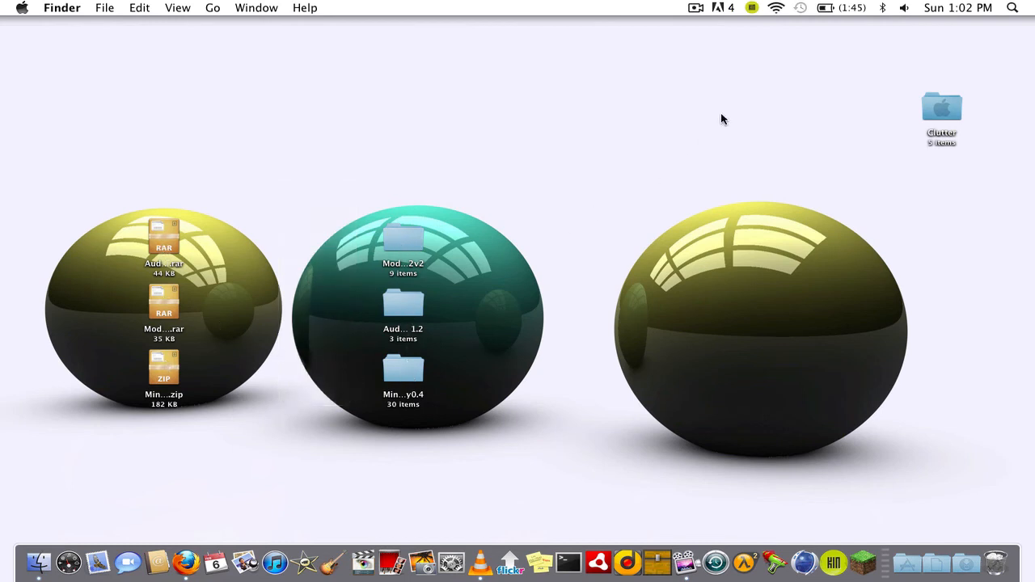
pyautogui.moveTo(429, 269)
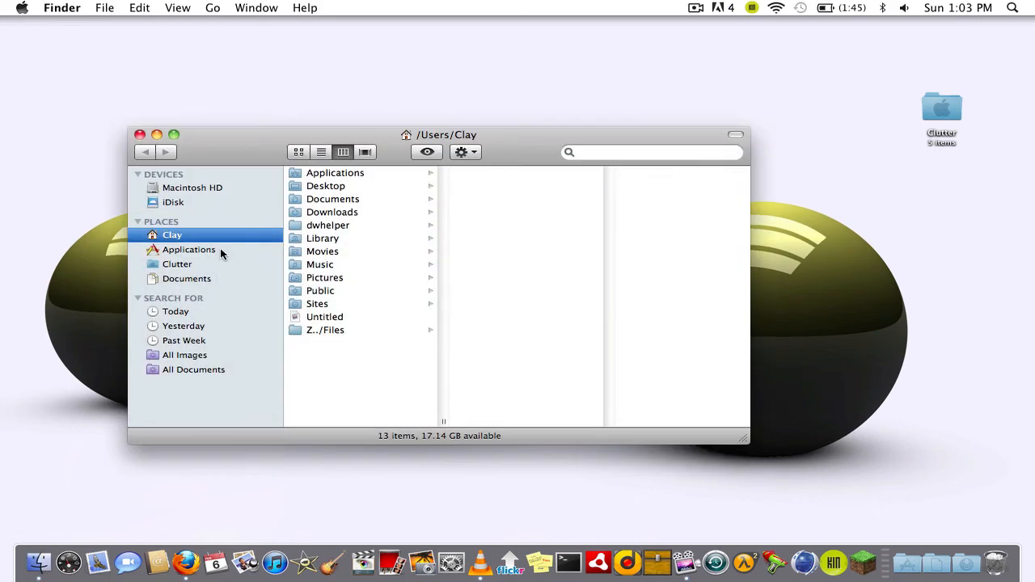
# Navigate to the Library/Application Support/minecraft/bin folder in Finder.
pyautogui.click(322, 237)
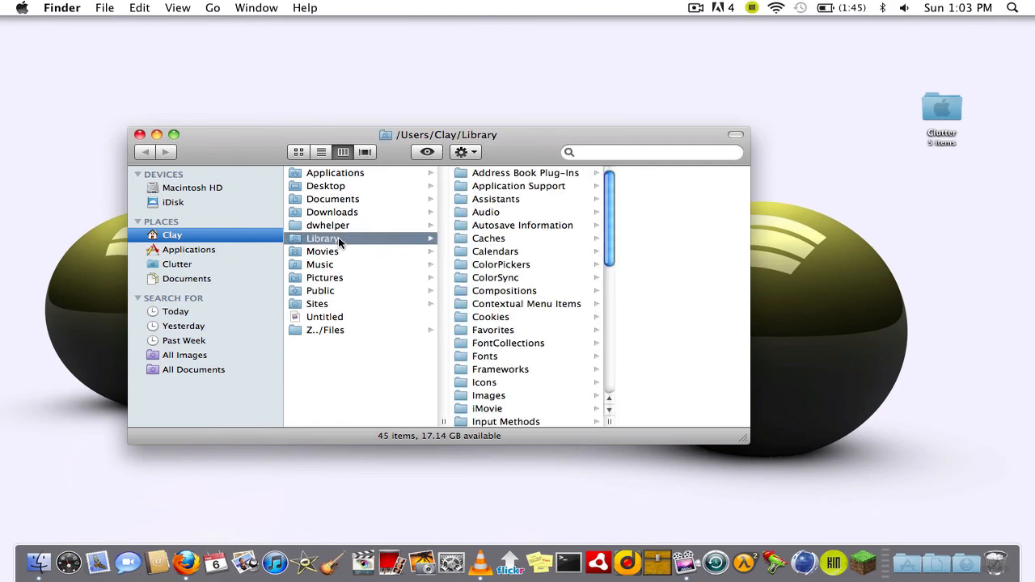
pyautogui.click(458, 409)
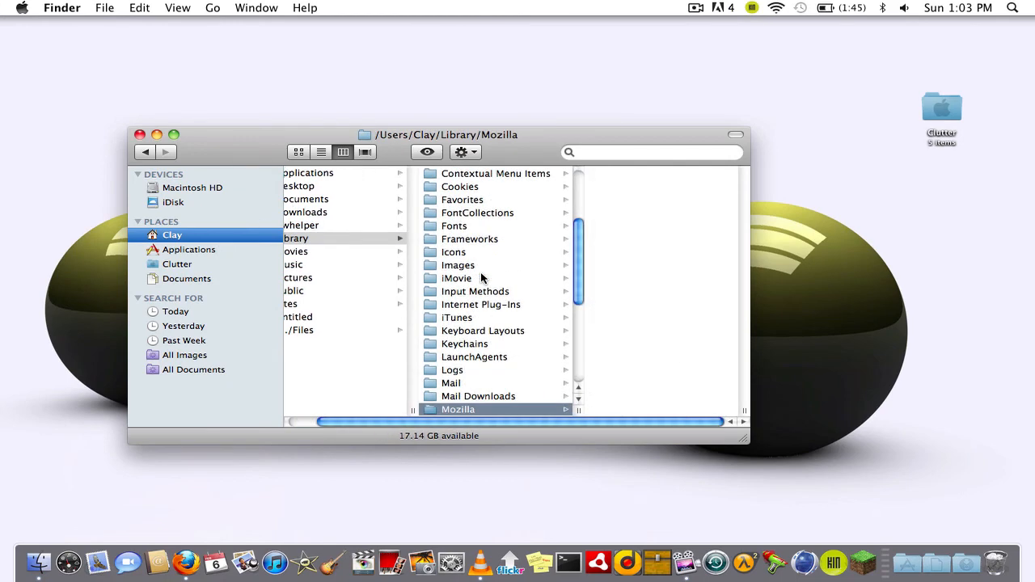
pyautogui.click(488, 186)
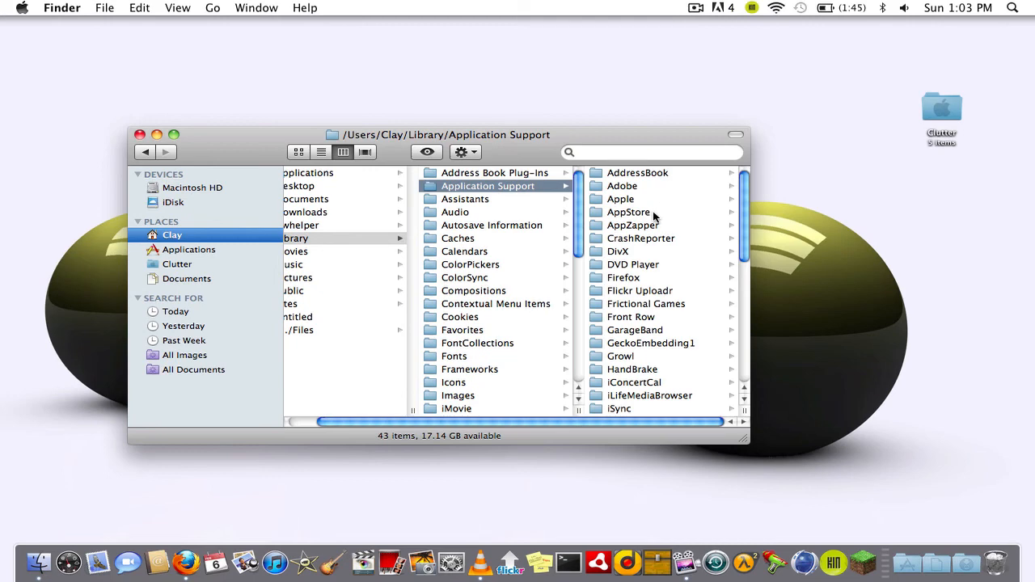
pyautogui.click(464, 408)
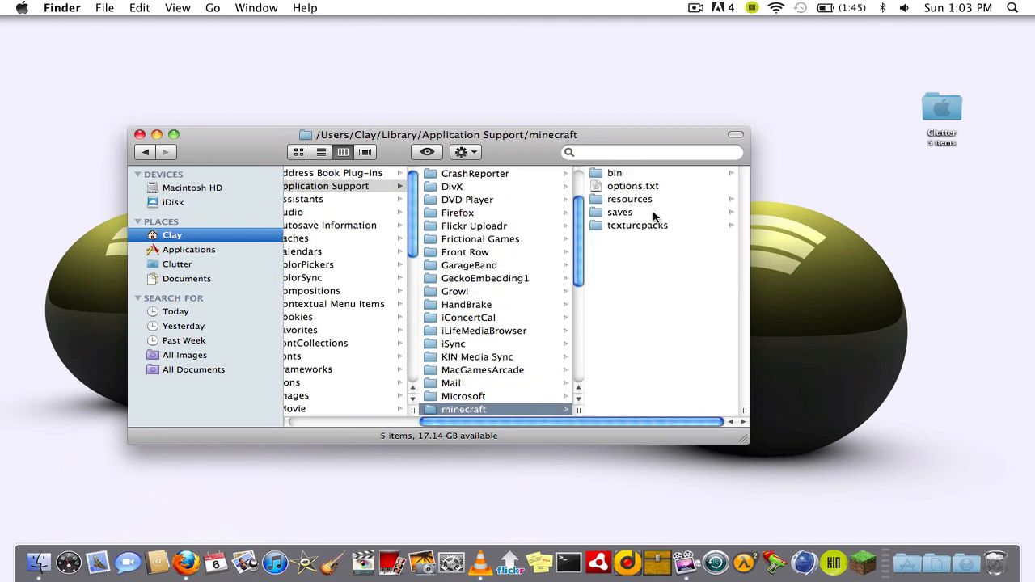
pyautogui.click(615, 173)
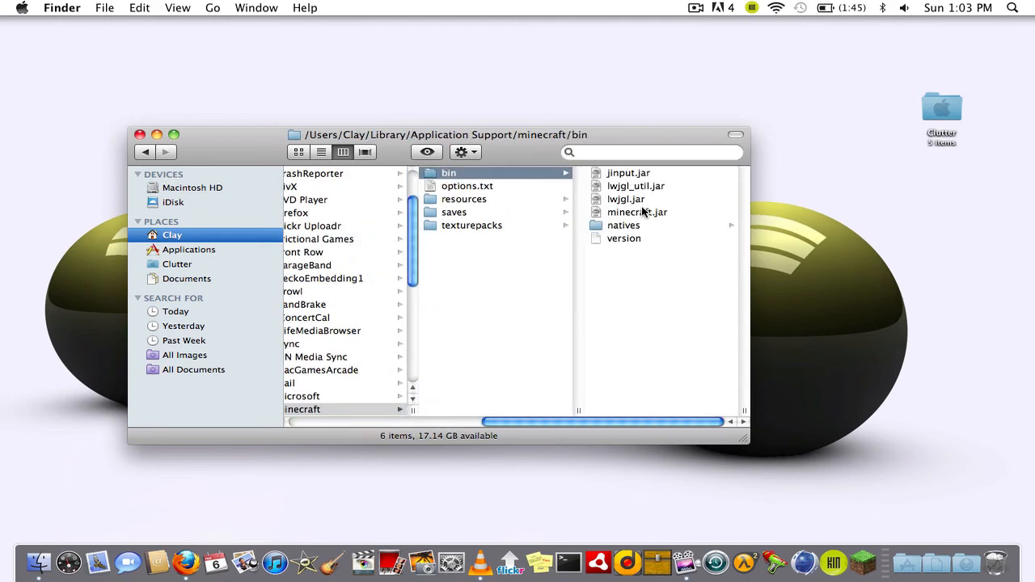
# Unpack minecraft.jar, keep the original as minecraft.jar.bk, and rename the folder minecraft.jar.
pyautogui.rightClick(637, 212)
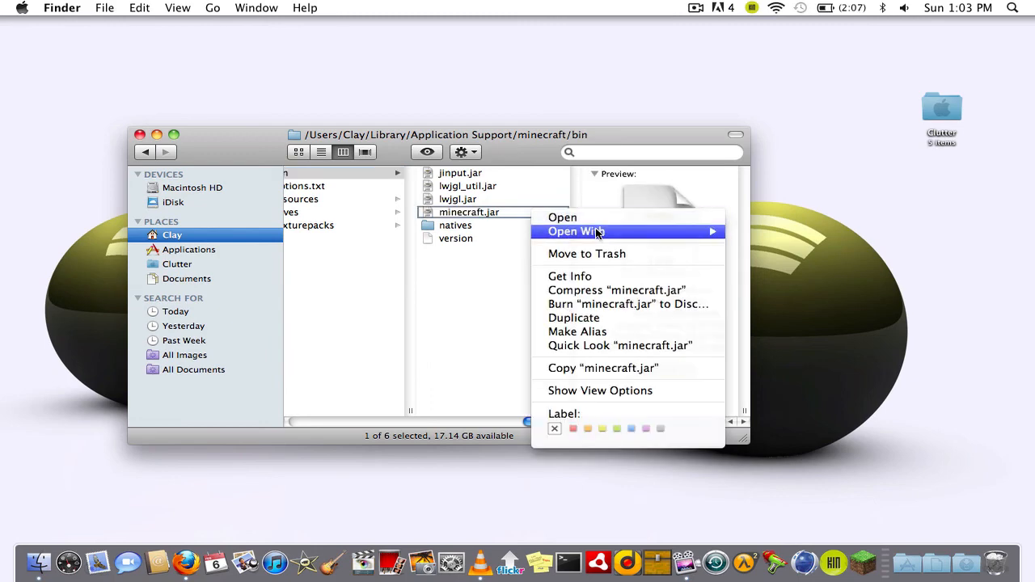
pyautogui.click(562, 217)
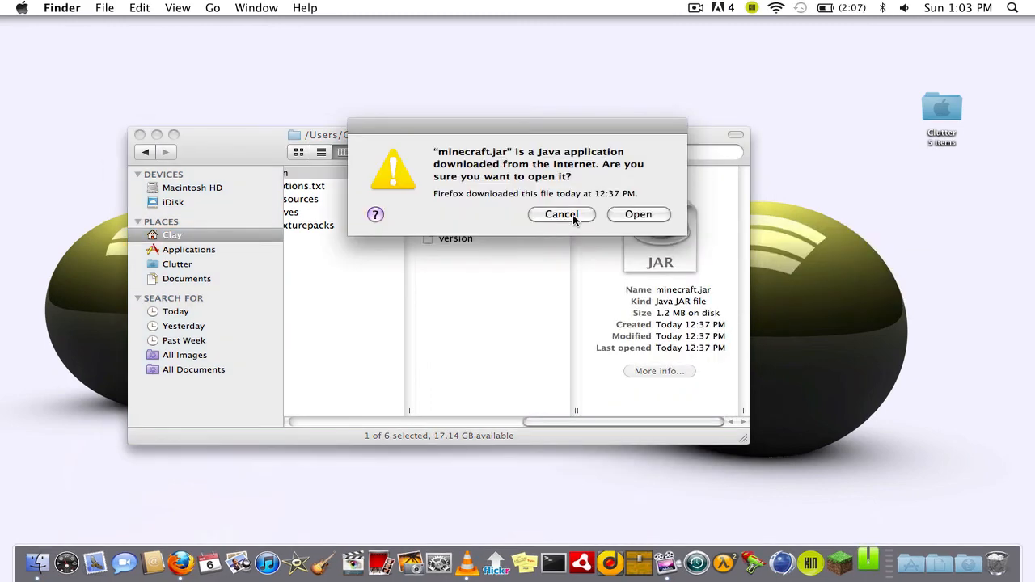
pyautogui.click(561, 214)
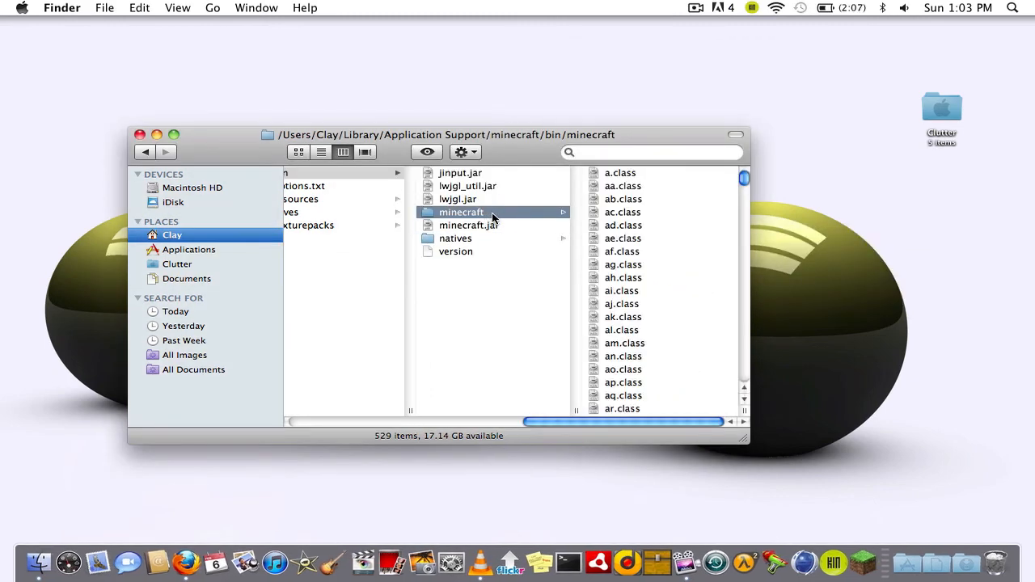
pyautogui.click(469, 225)
pyautogui.write('.b')
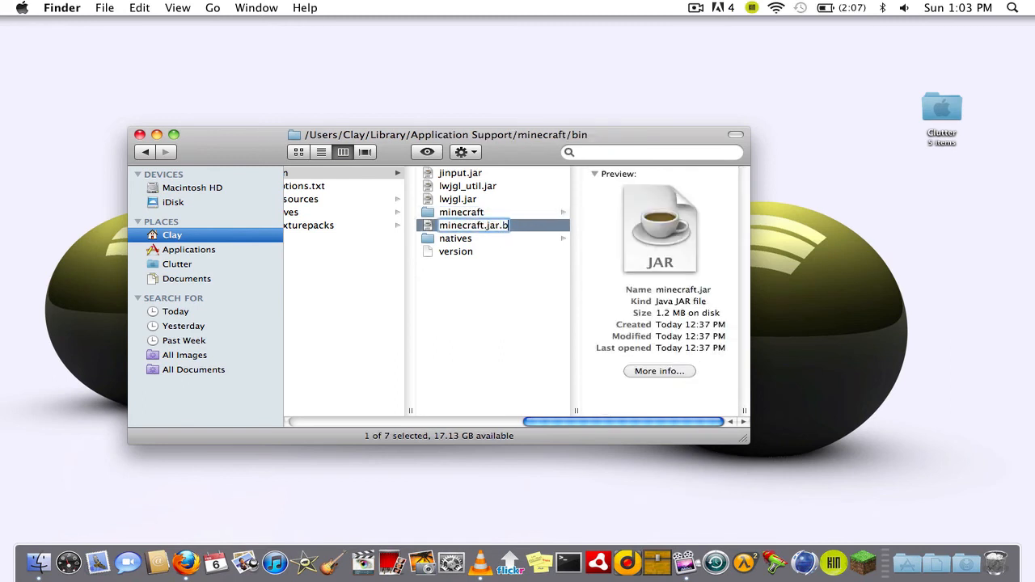
pyautogui.click(461, 212)
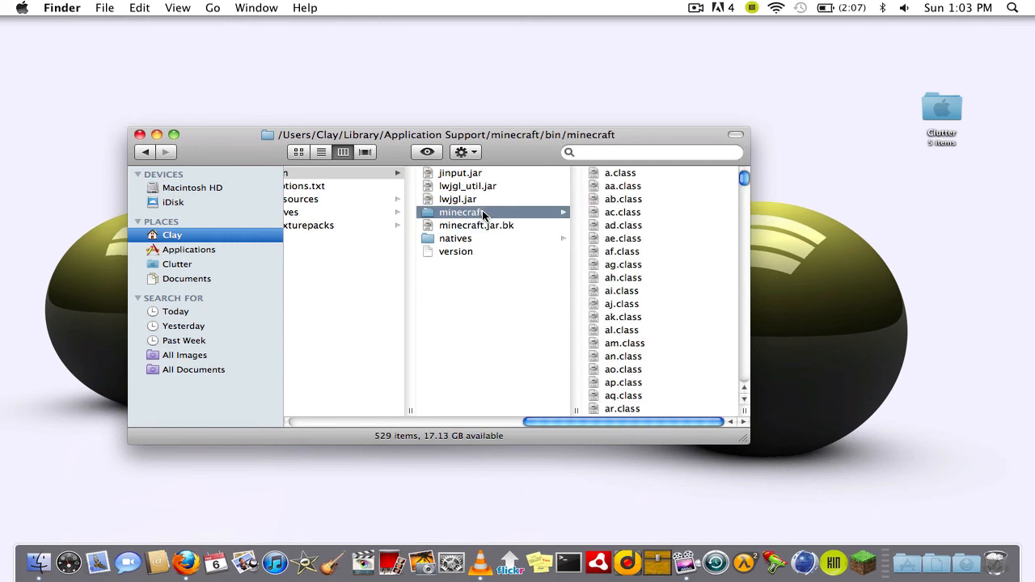
pyautogui.doubleClick(462, 212)
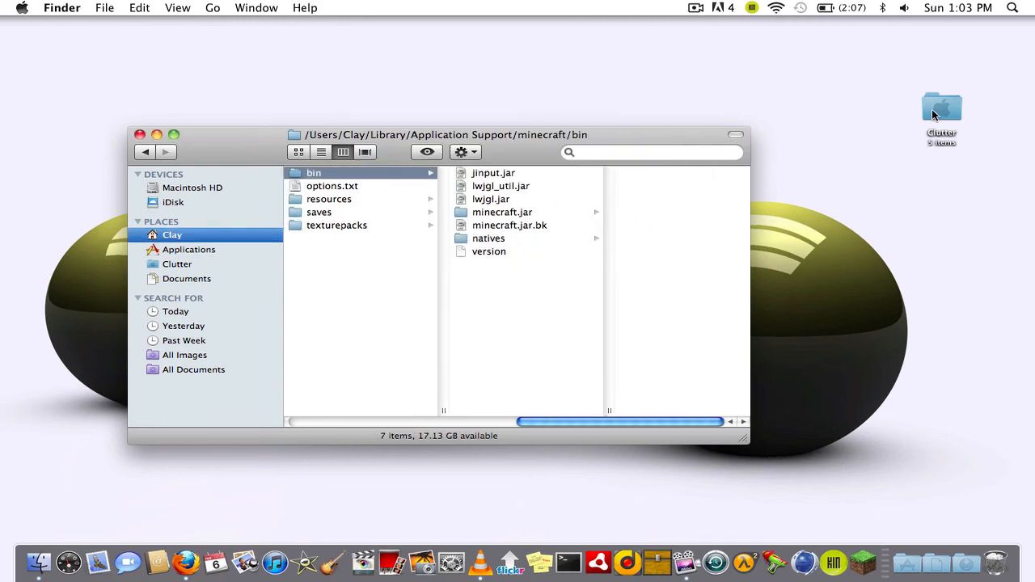
# Move all AudioMod Beta 1.2 files, including ibxm and paulscode, into the minecraft.jar folder.
pyautogui.doubleClick(942, 110)
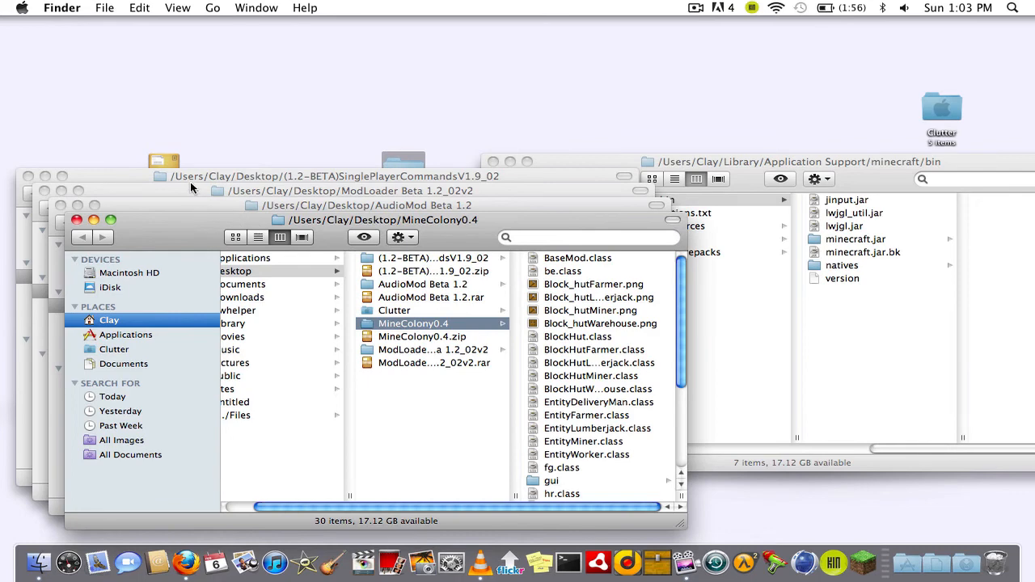
pyautogui.moveTo(500, 247)
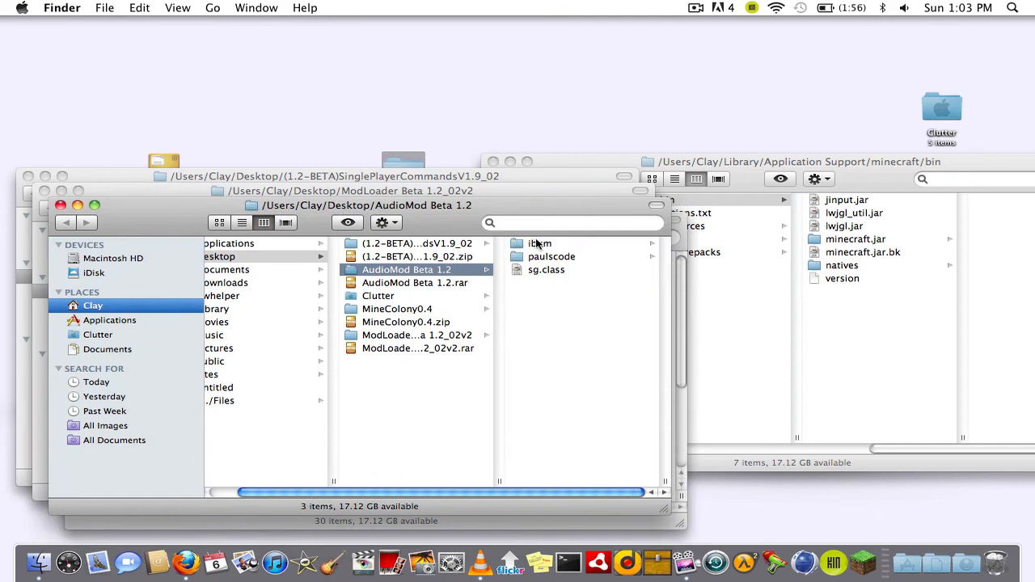
pyautogui.click(540, 243)
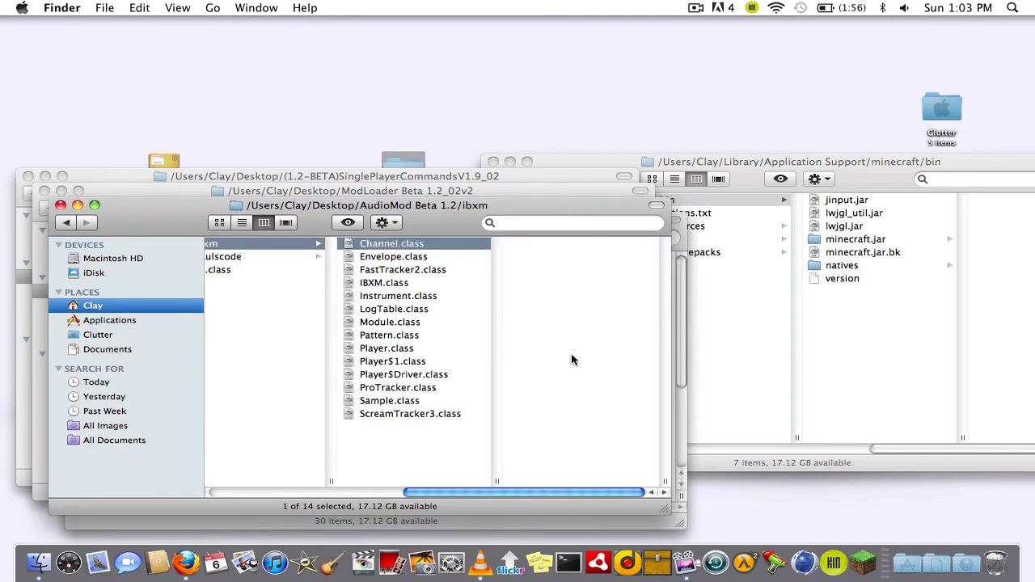
pyautogui.press('cmd+a')
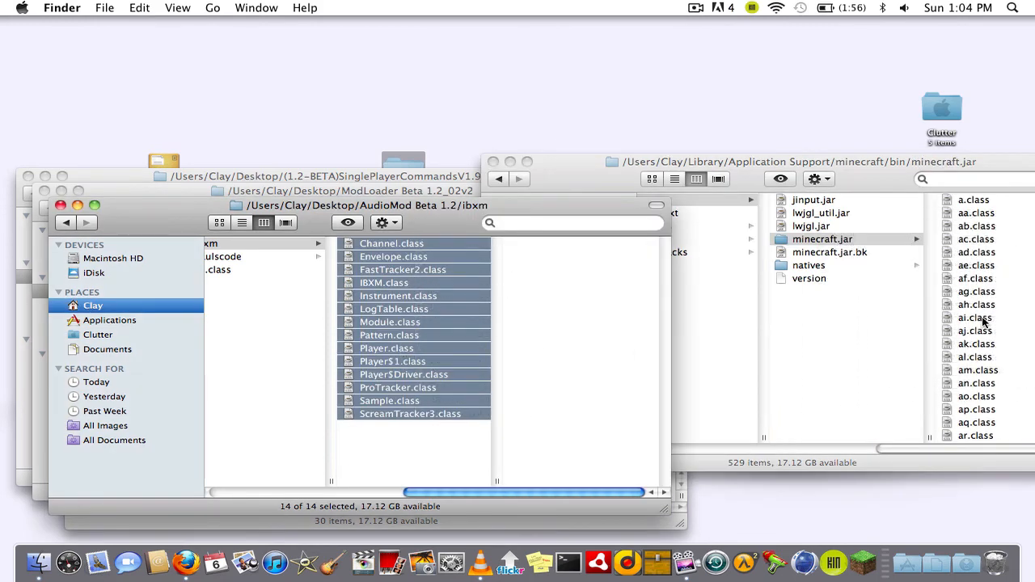
pyautogui.click(250, 257)
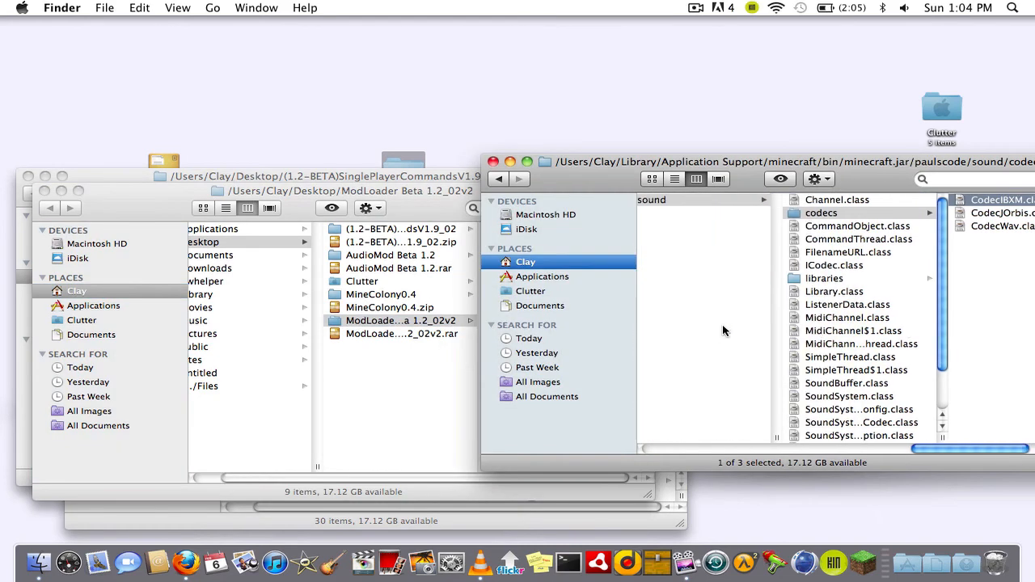
# Copy ModLoader Beta 1.2_02v2 classes into minecraft.jar, replacing conflicts, then show SinglePlayerCommands' client folder.
pyautogui.click(663, 238)
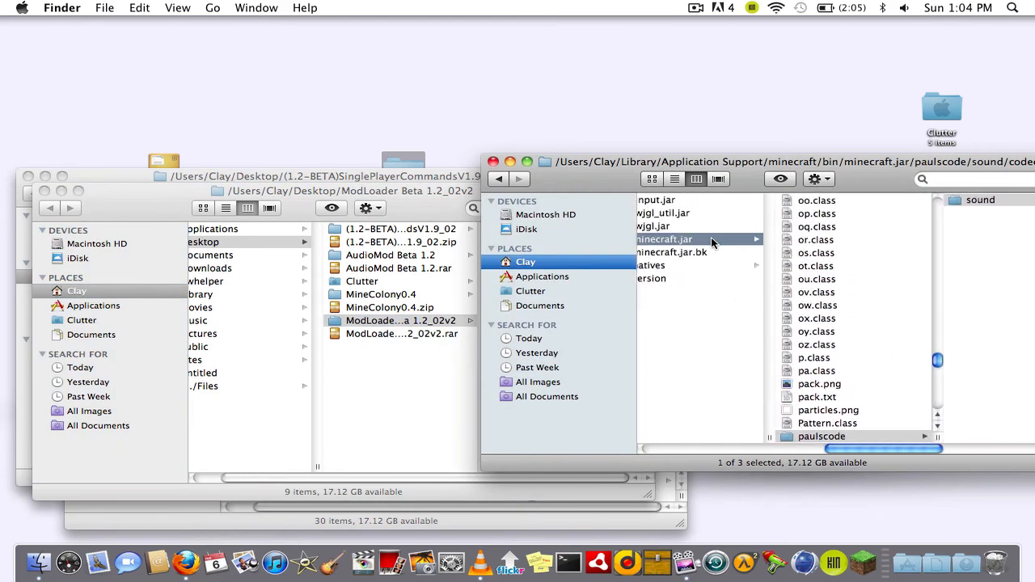
pyautogui.click(401, 320)
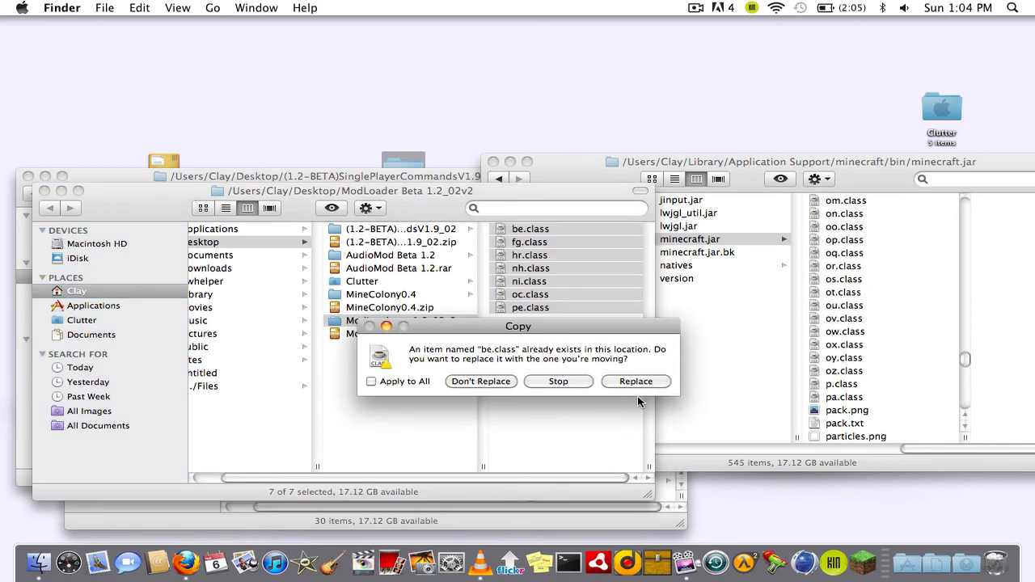
pyautogui.click(372, 381)
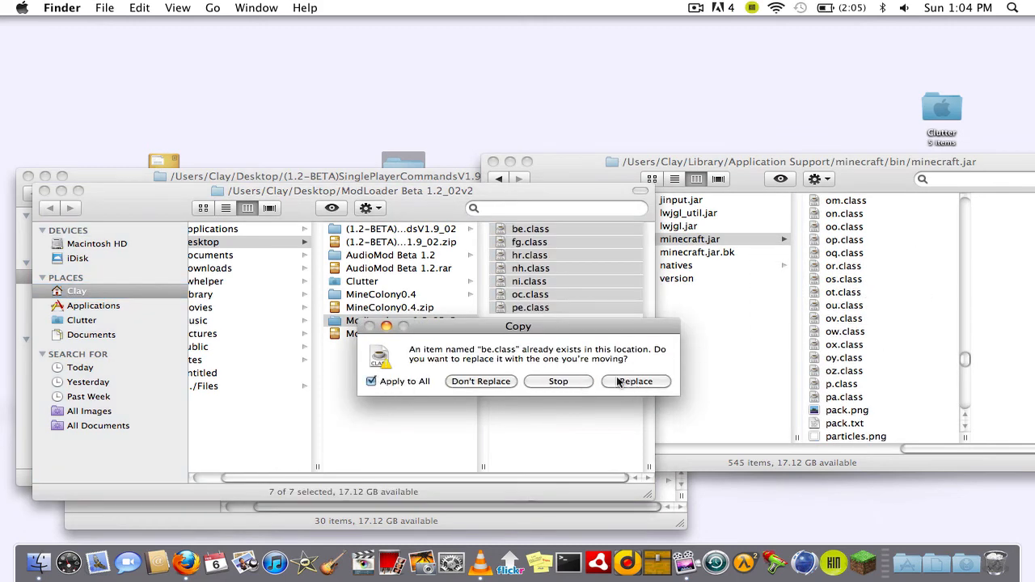
pyautogui.click(636, 381)
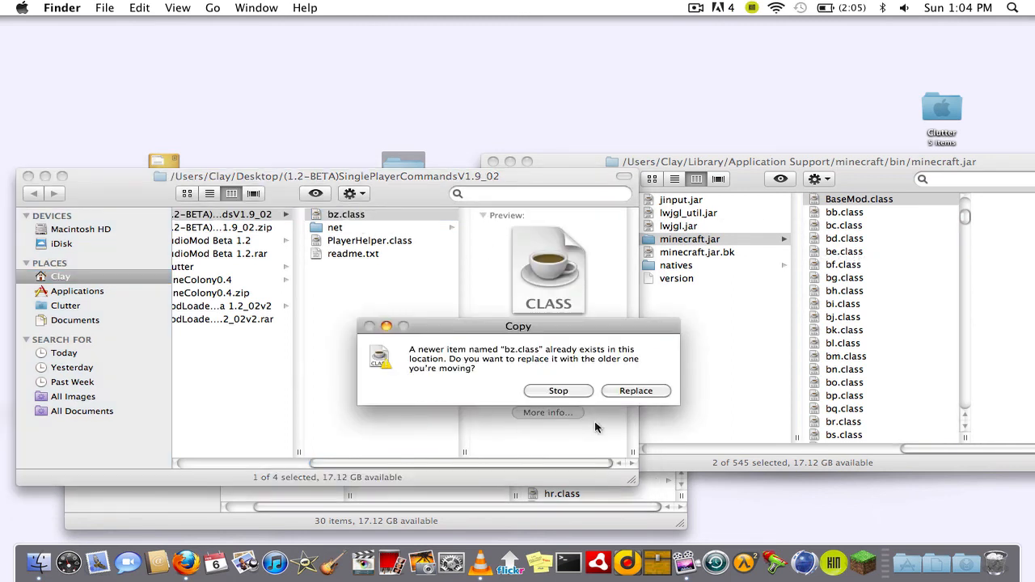
pyautogui.click(636, 391)
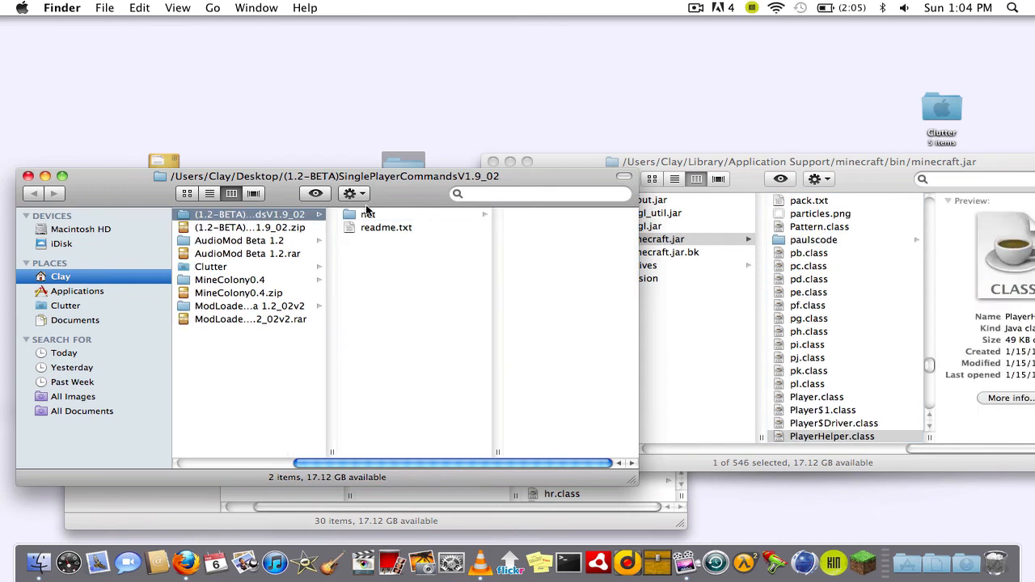
pyautogui.click(369, 214)
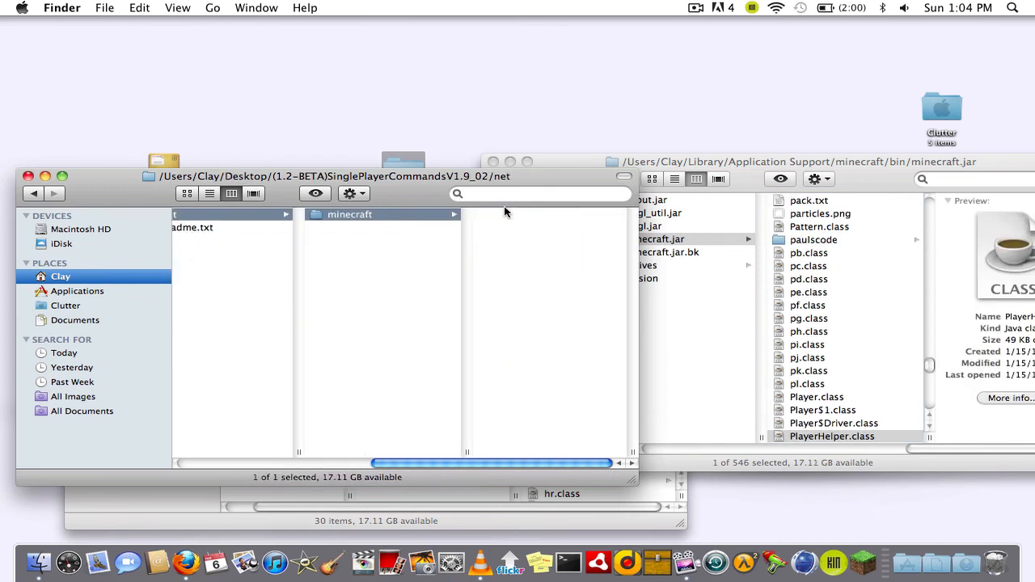
pyautogui.click(350, 215)
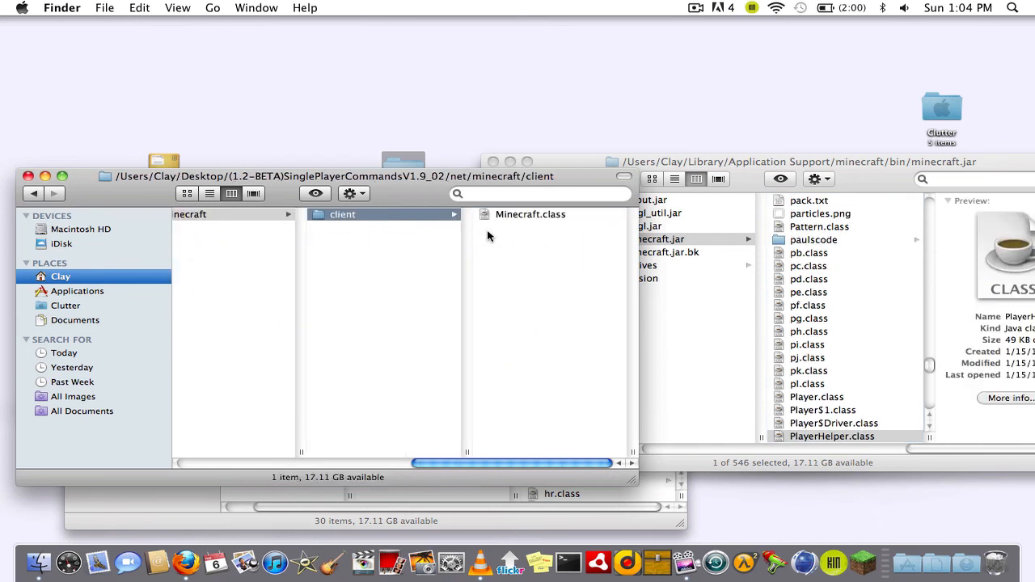
pyautogui.moveTo(707, 240)
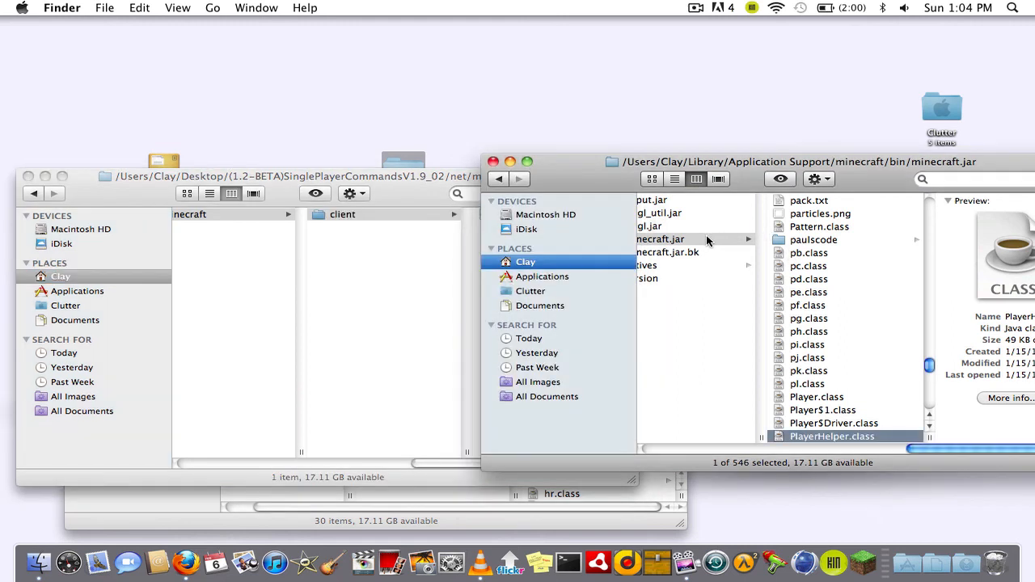
# Open minecraft.jar's net/minecraft/client and replace Minecraft.class with SinglePlayerCommands' copy.
pyautogui.click(801, 343)
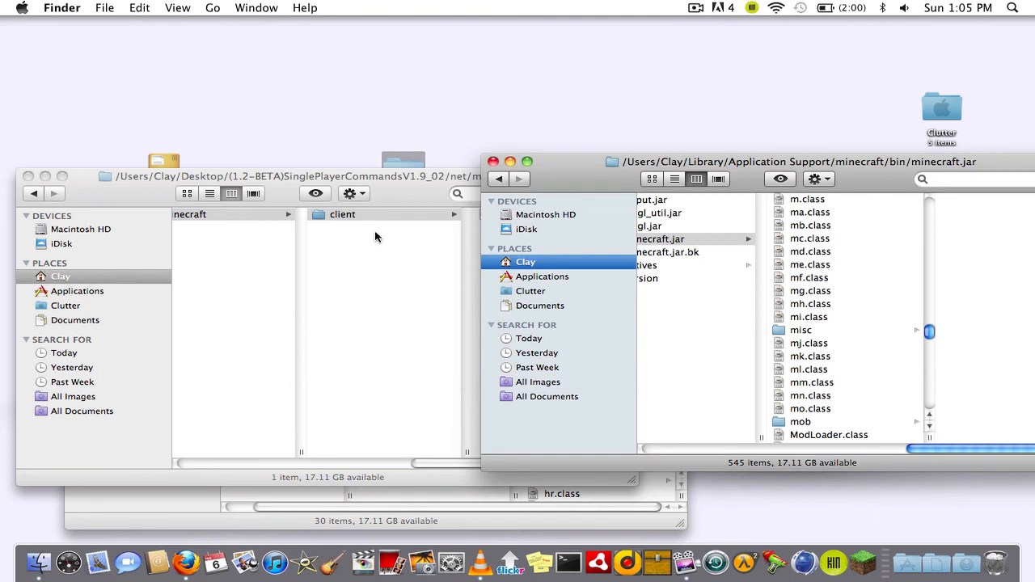
pyautogui.click(810, 277)
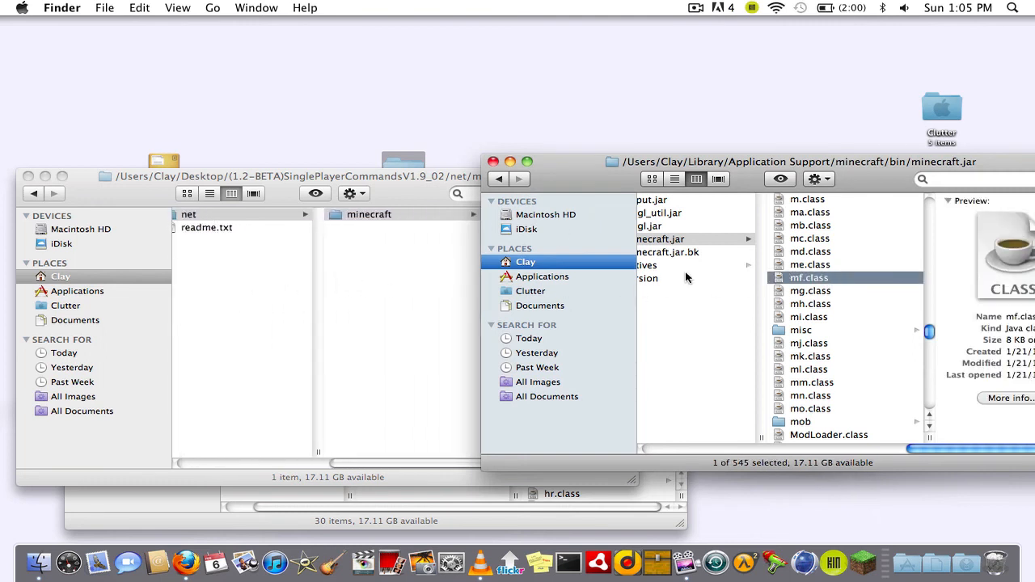
pyautogui.click(798, 436)
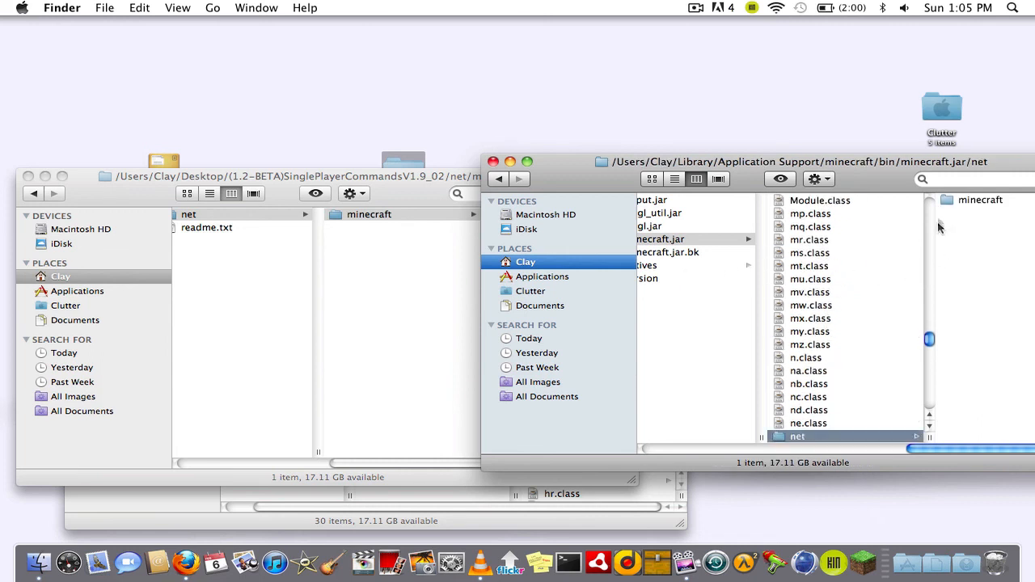
pyautogui.click(980, 200)
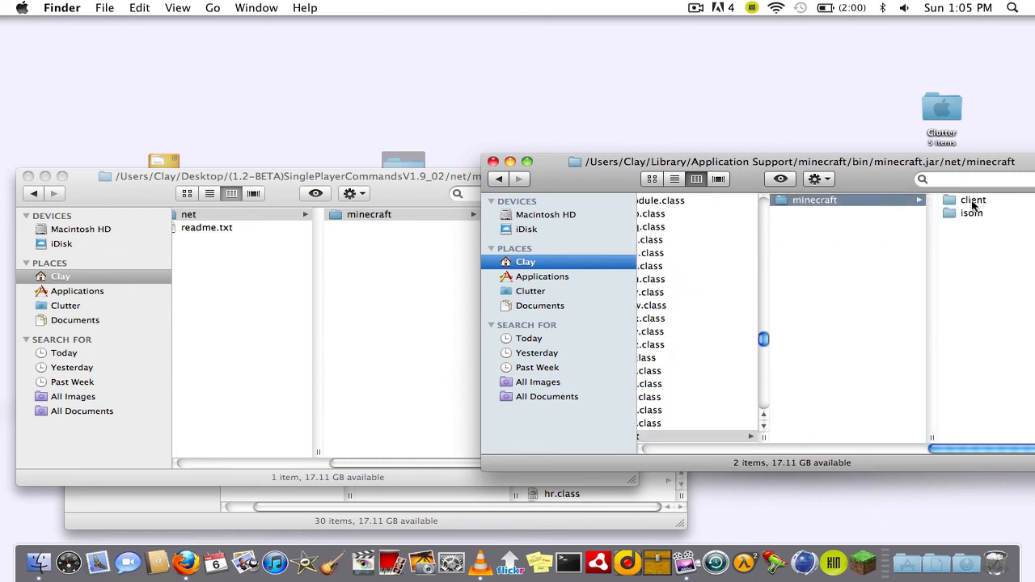
pyautogui.click(973, 200)
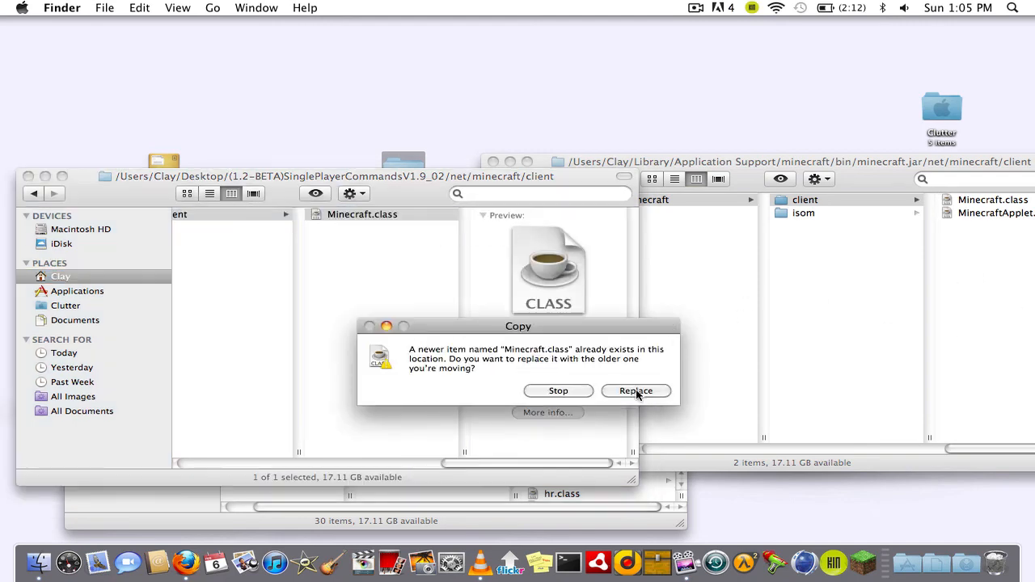
pyautogui.click(636, 391)
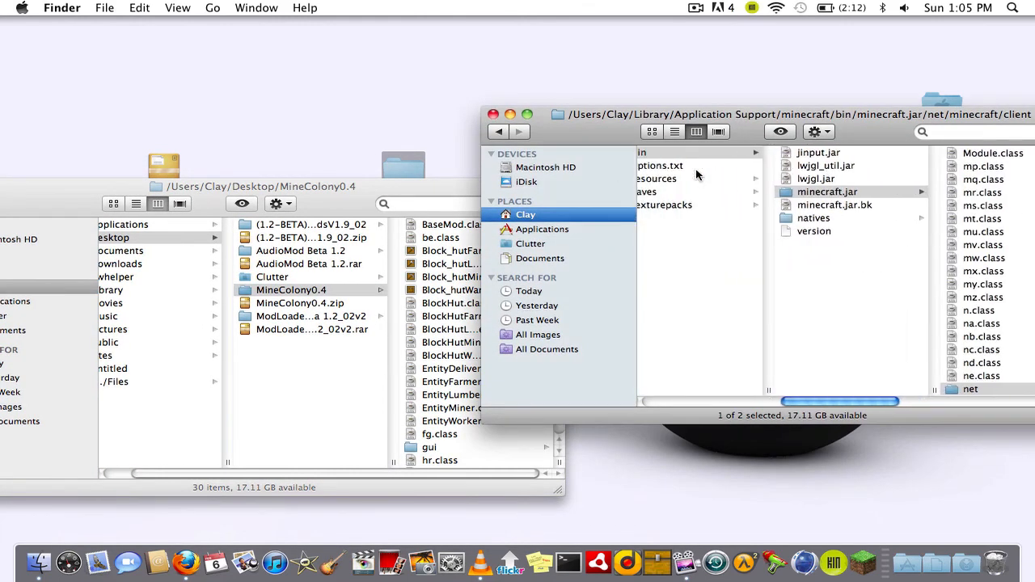
# Copy MineColony0.4 files into minecraft.jar's root, replacing BaseMod, ModLoader, oc and pe classes.
pyautogui.click(822, 192)
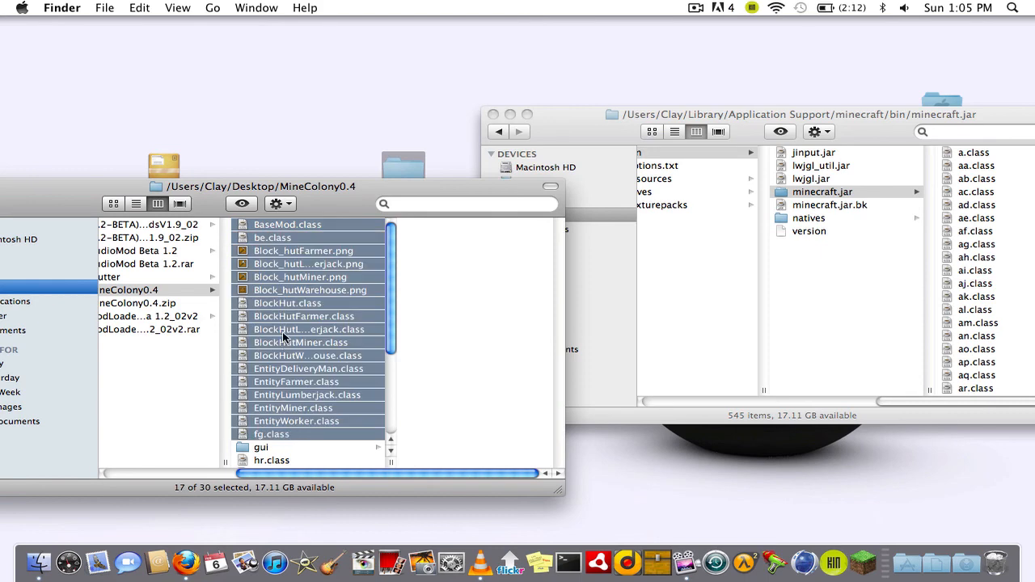
pyautogui.moveTo(275, 410)
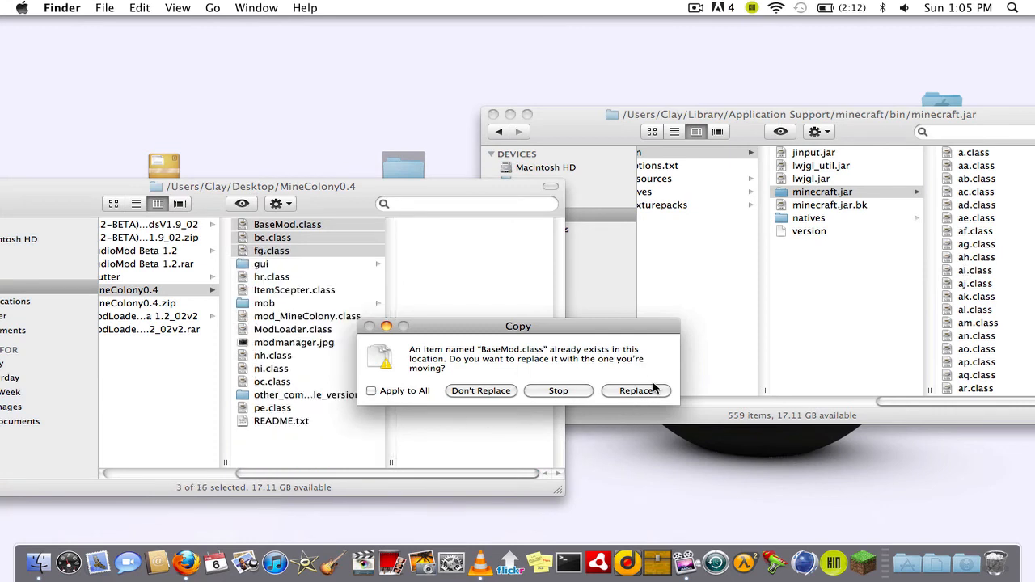
pyautogui.click(636, 391)
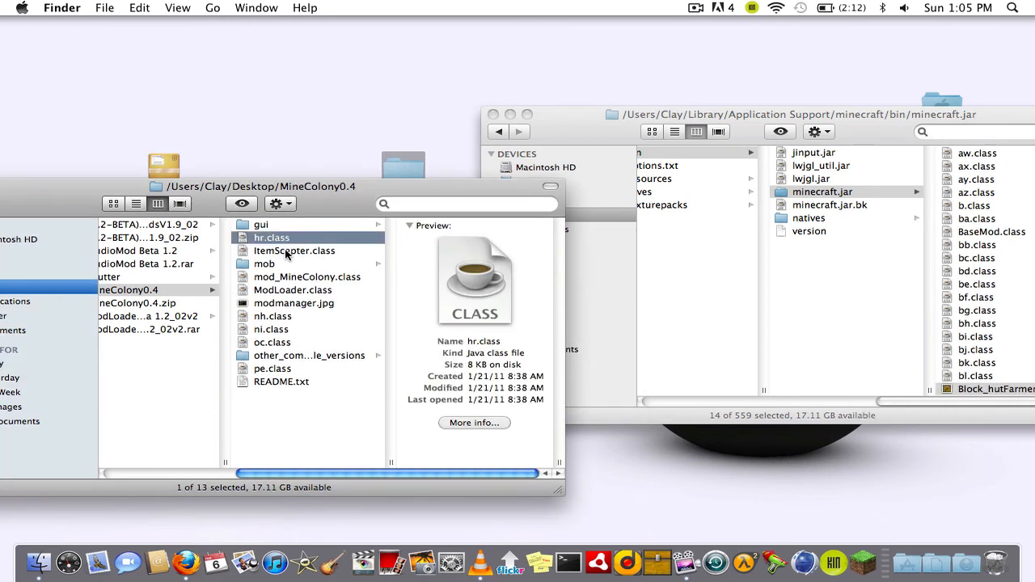
pyautogui.click(294, 251)
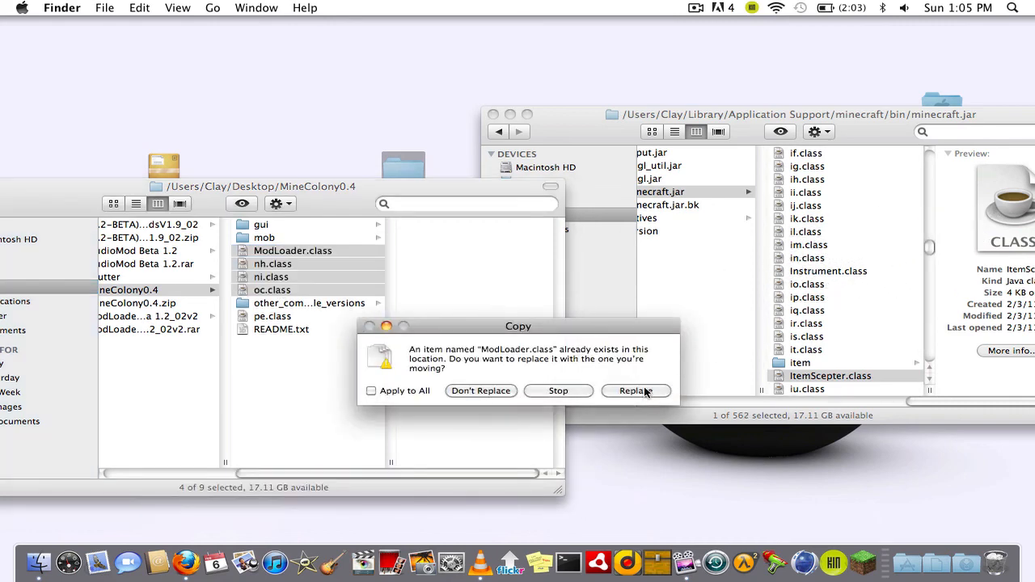
pyautogui.click(636, 391)
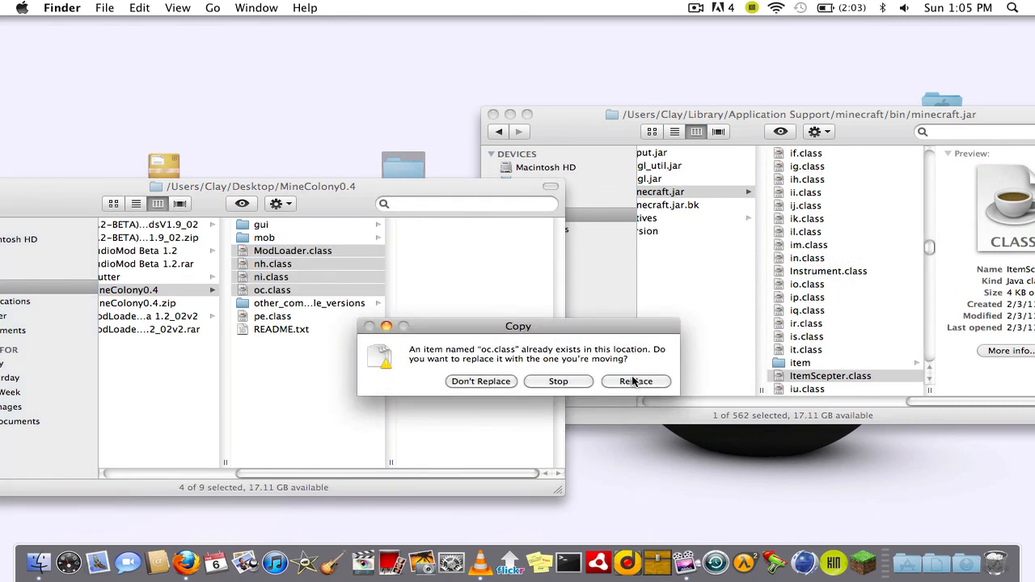
pyautogui.click(635, 381)
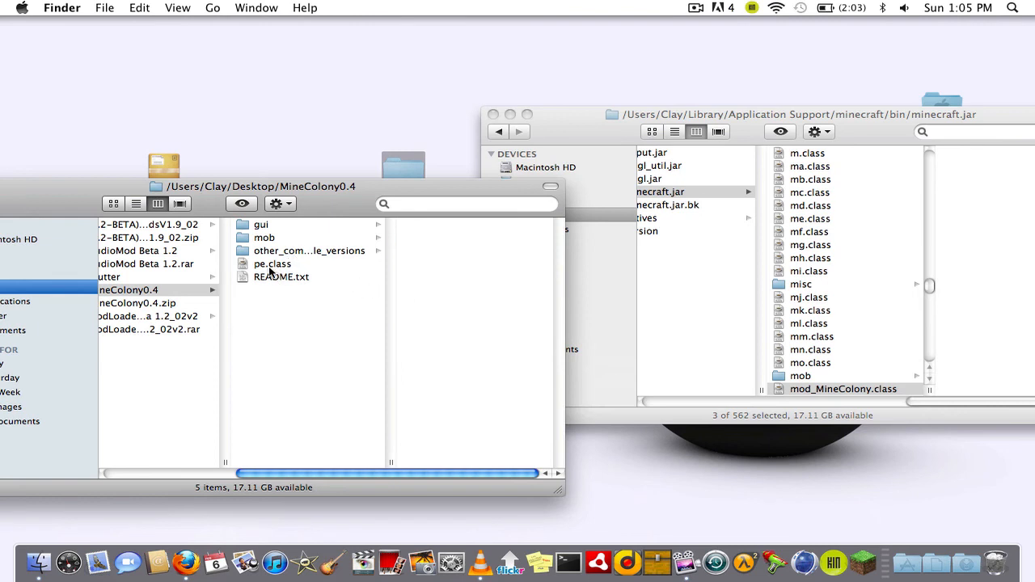
pyautogui.click(272, 264)
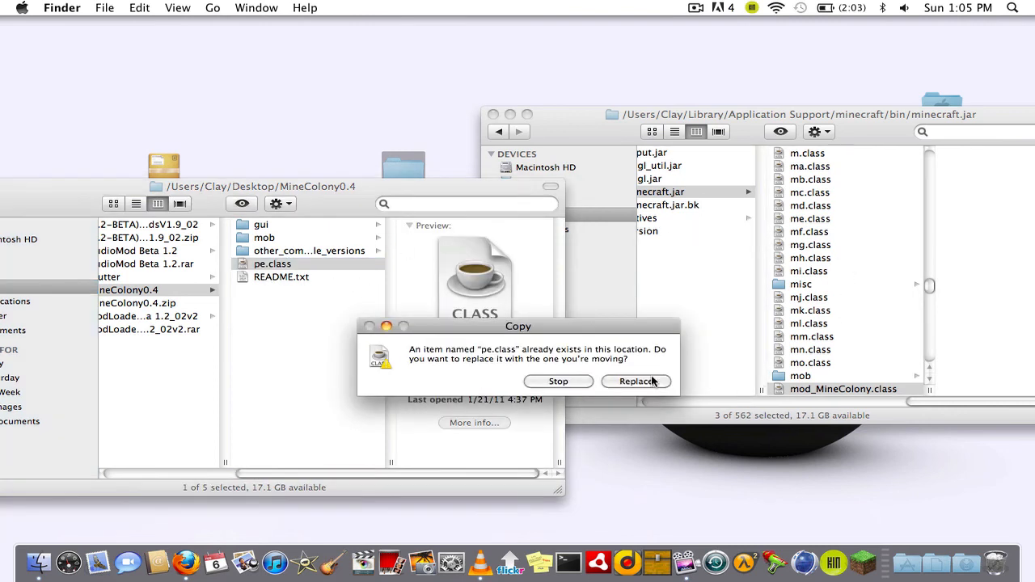
pyautogui.click(636, 381)
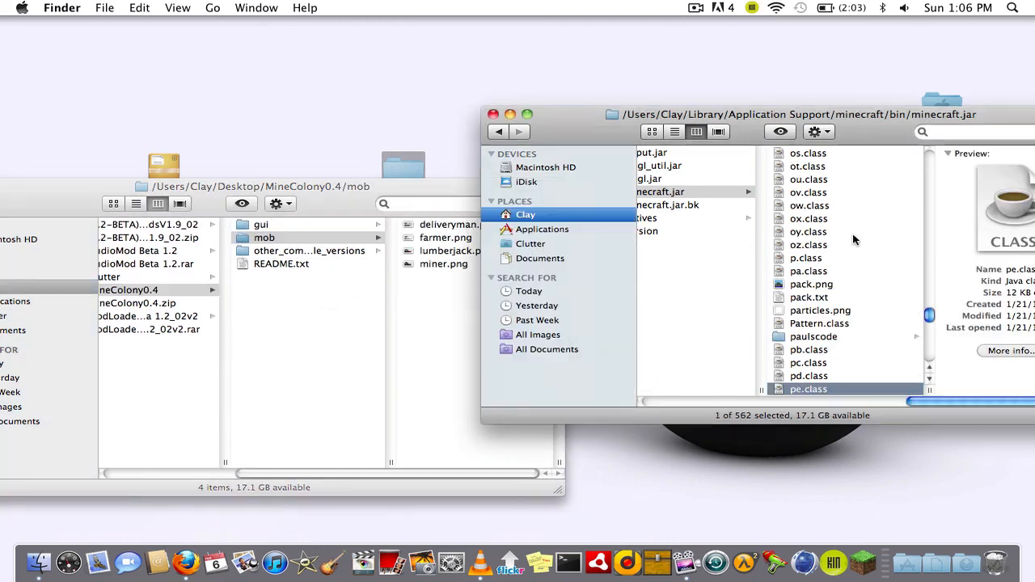
# Copy all four MineColony worker skin images into minecraft.jar's mob folder.
pyautogui.click(800, 374)
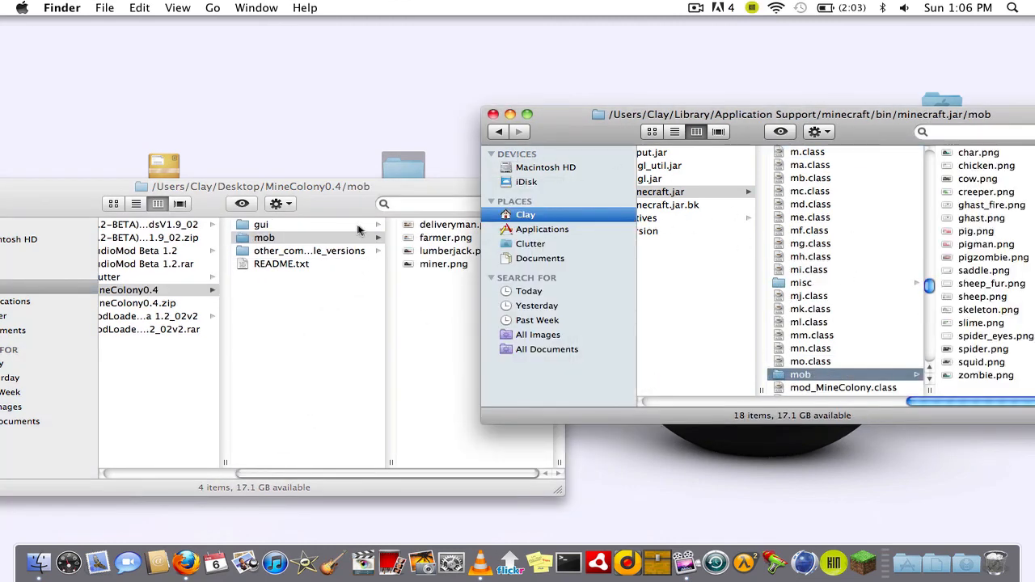
pyautogui.click(278, 238)
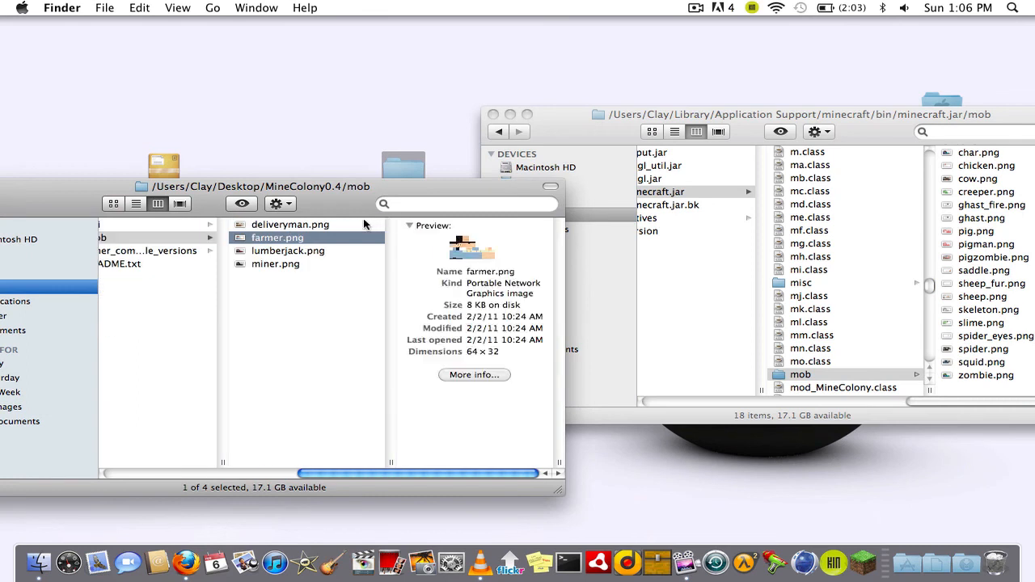
pyautogui.press('cmd+a')
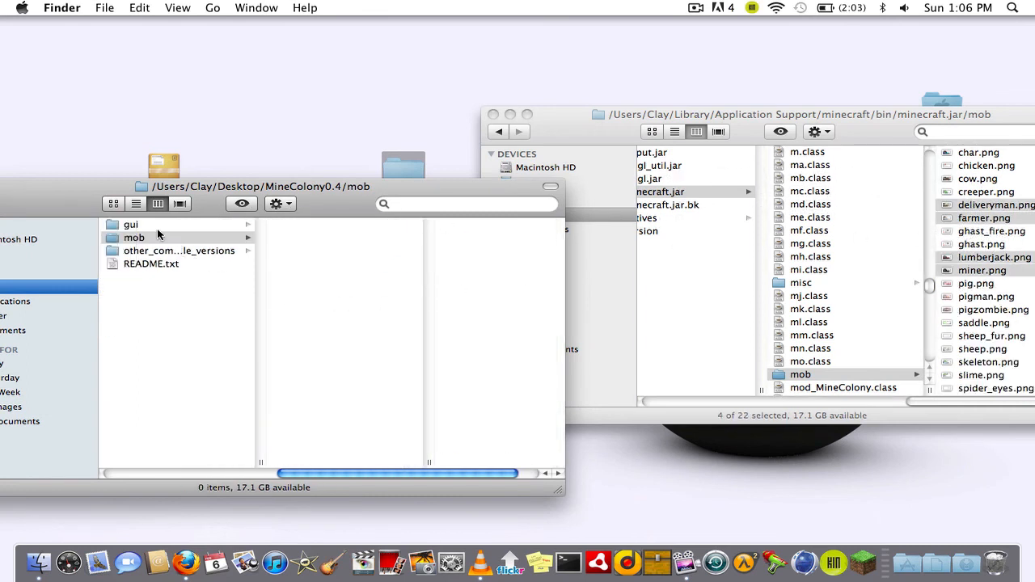
# Copy both Item_scepter images into minecraft.jar's gui folder.
pyautogui.click(827, 257)
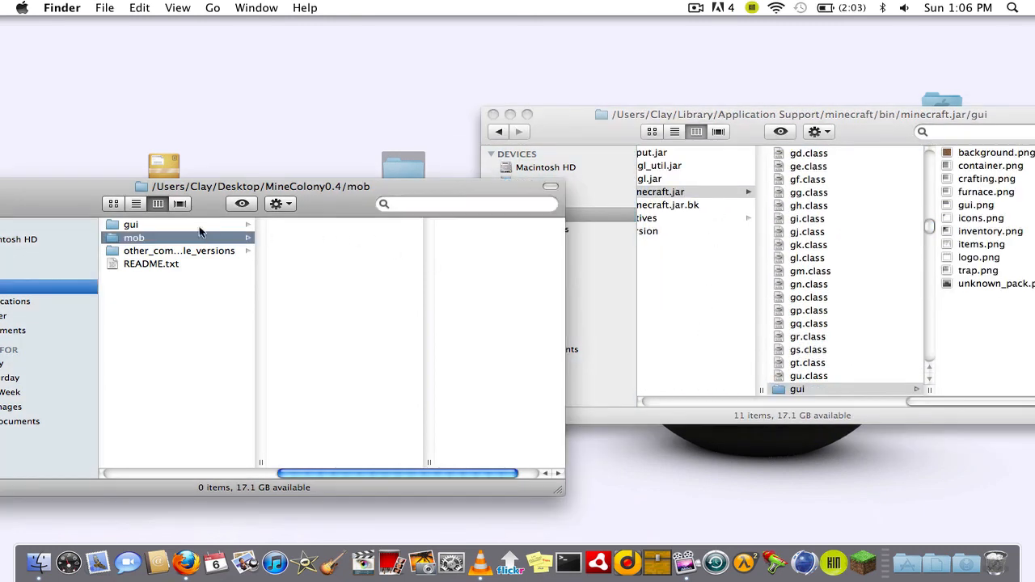
pyautogui.click(130, 224)
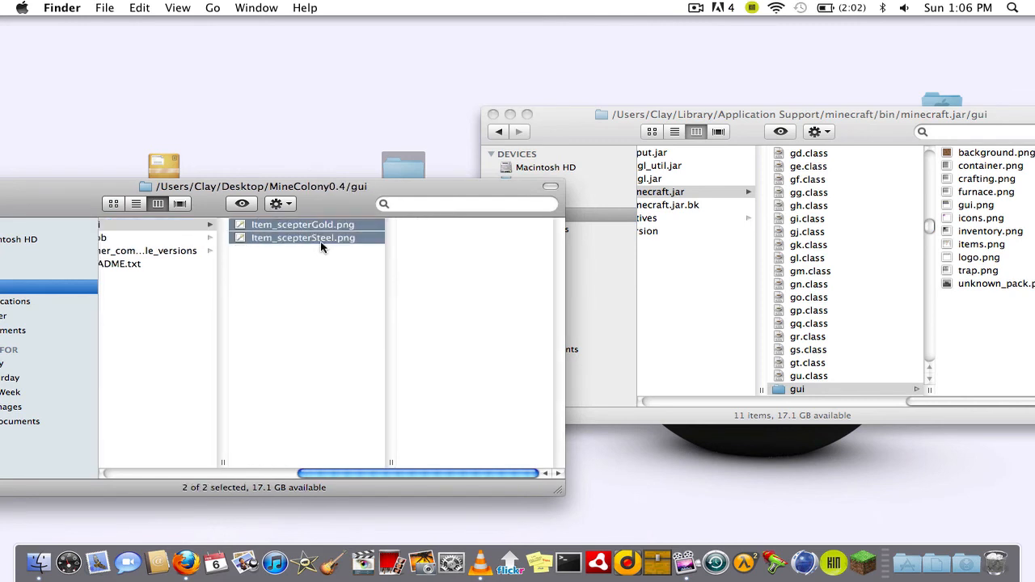
pyautogui.click(302, 237)
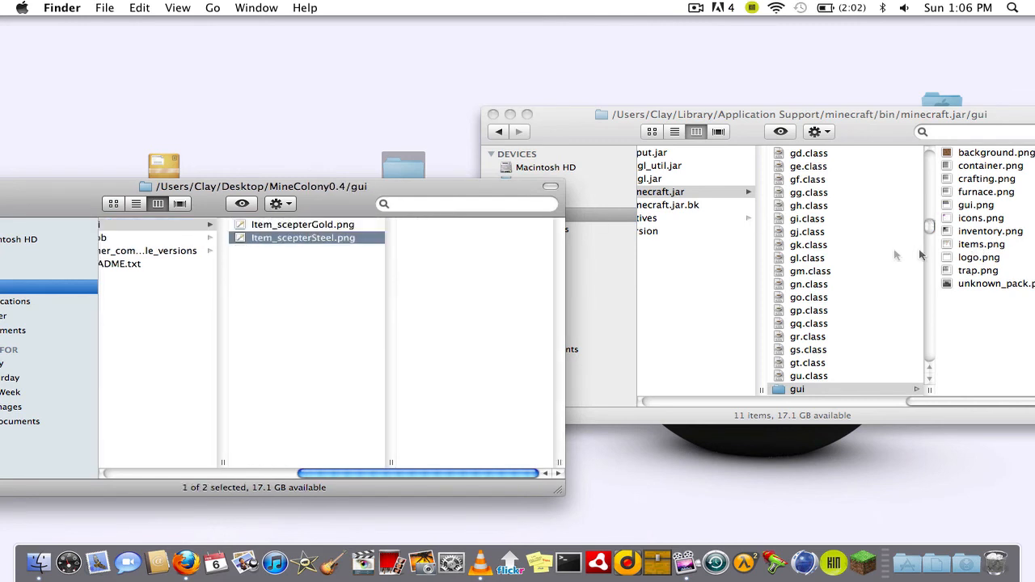
pyautogui.moveTo(304, 237); pyautogui.dragTo(991, 251)
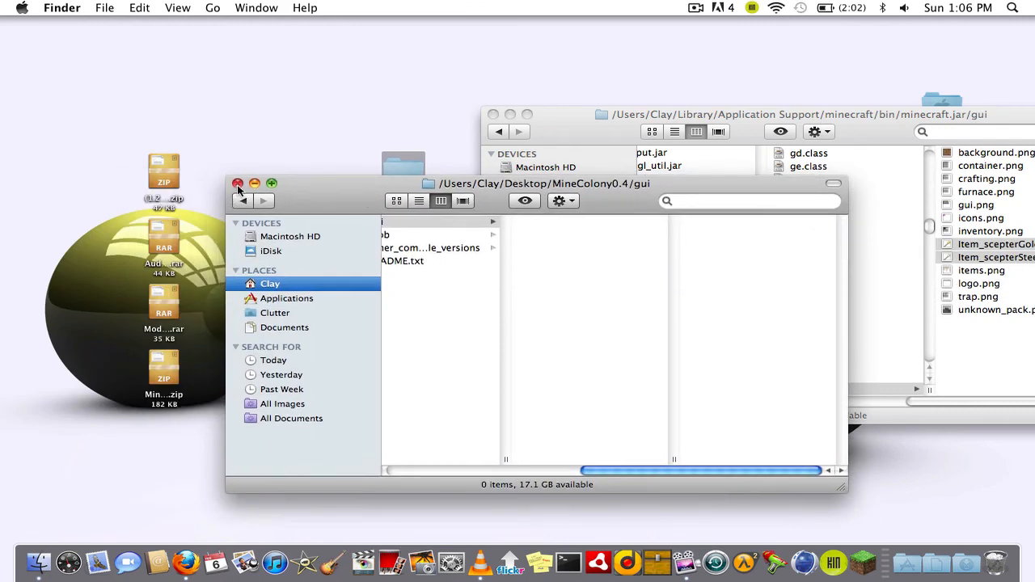
# Close the MineColony window, launch the Minecraft launcher, and log in as dernPossum.
pyautogui.click(238, 184)
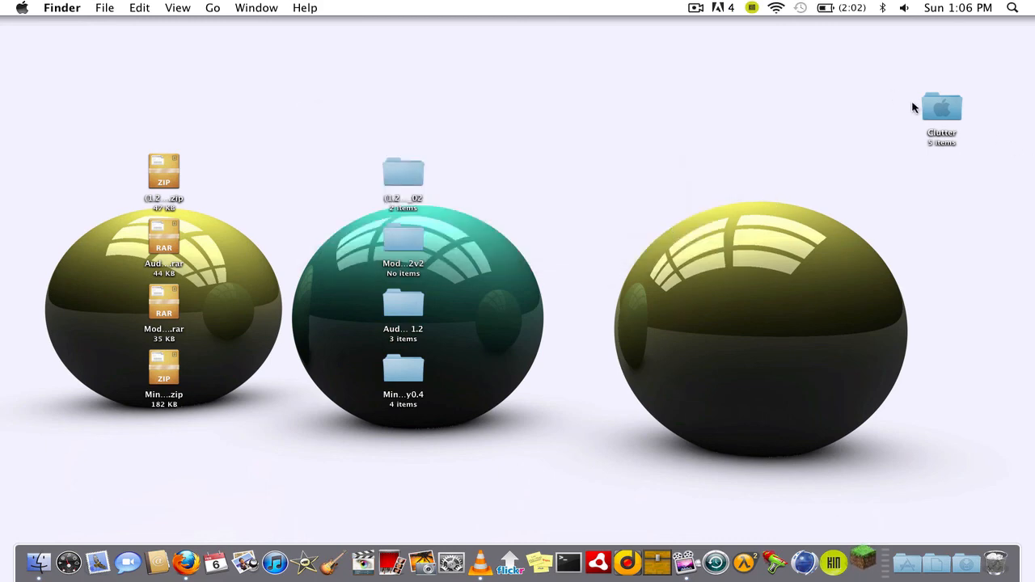
pyautogui.doubleClick(942, 106)
pyautogui.write('that')
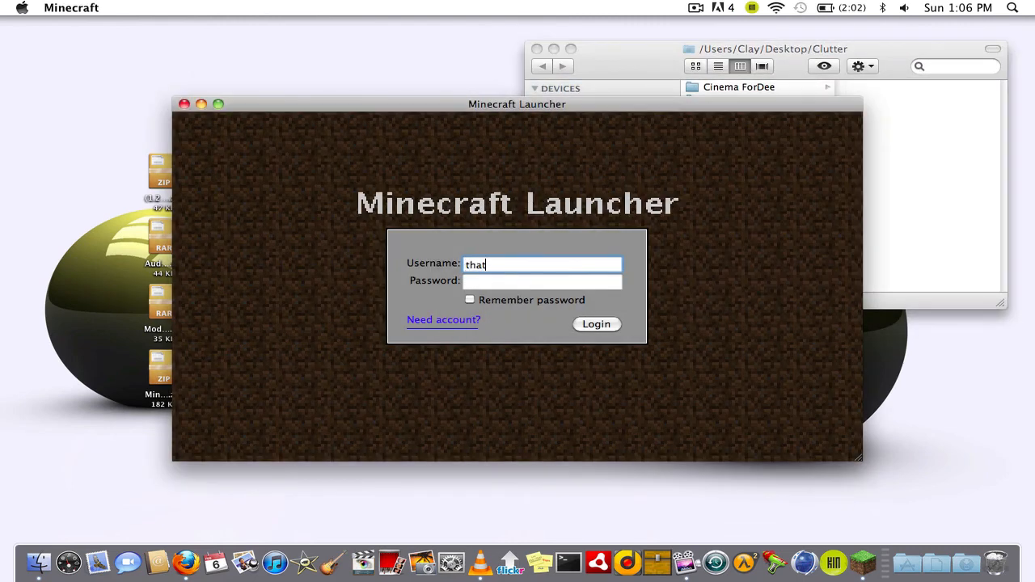
pyautogui.write('dernPossum')
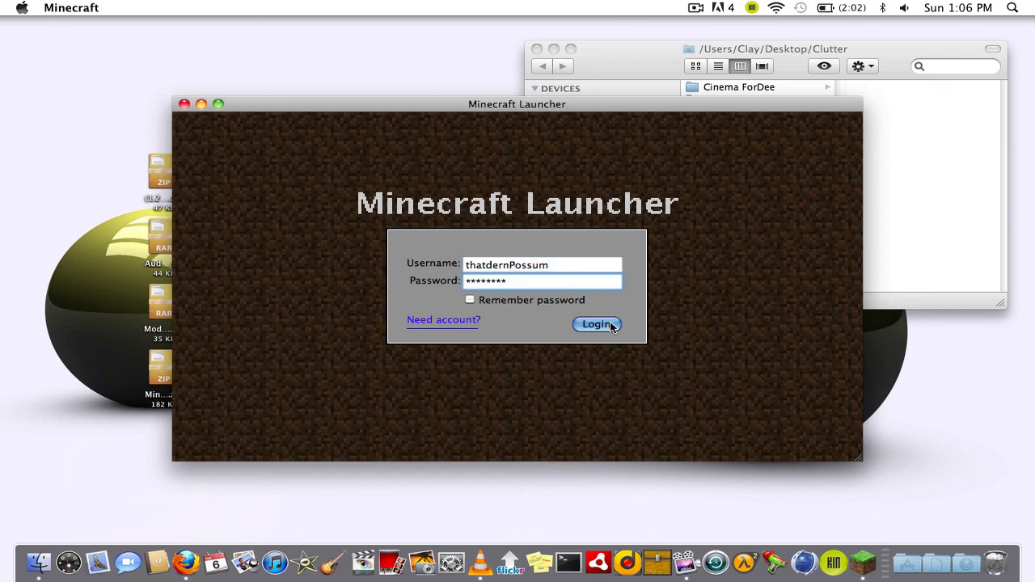
pyautogui.click(597, 324)
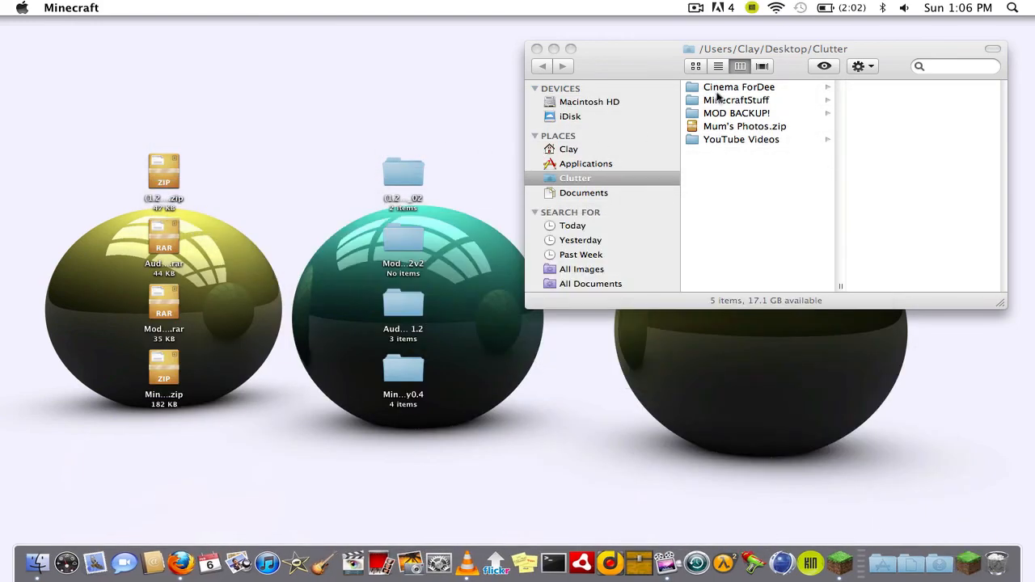
# Move the mod downloads into MinecraftStuff, replacing the existing MineColony0.4.zip.
pyautogui.click(730, 99)
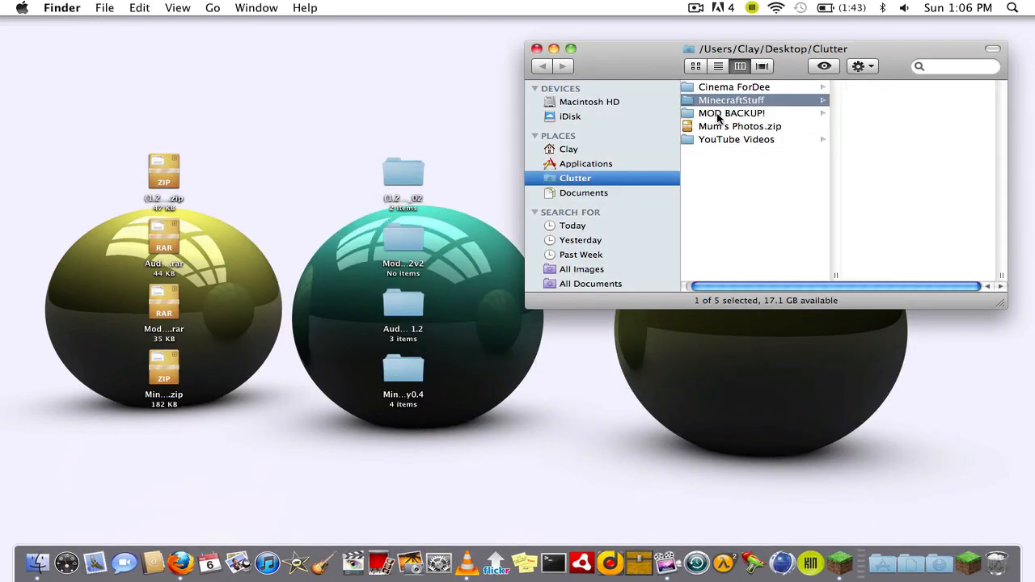
pyautogui.click(731, 112)
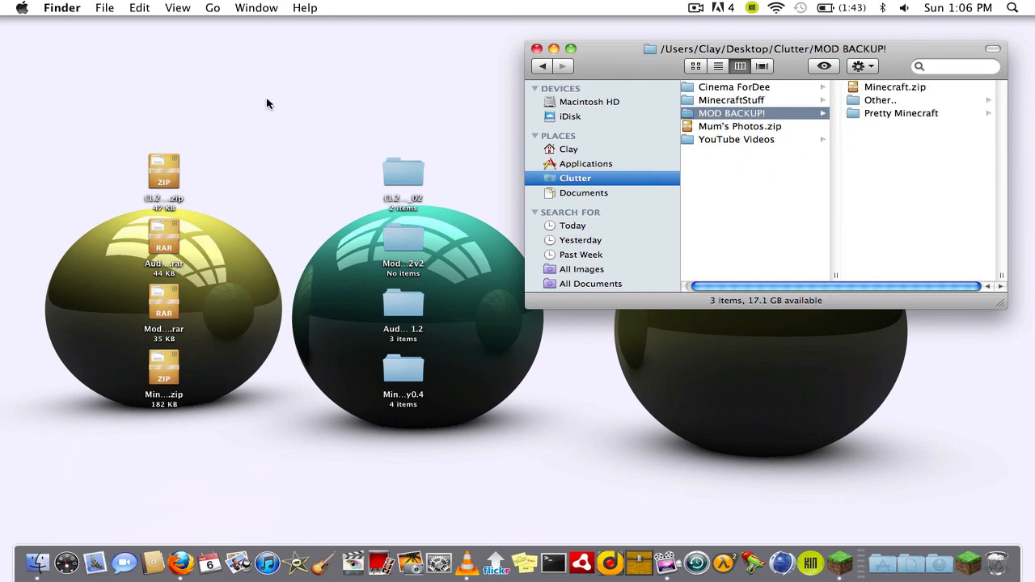
pyautogui.click(731, 99)
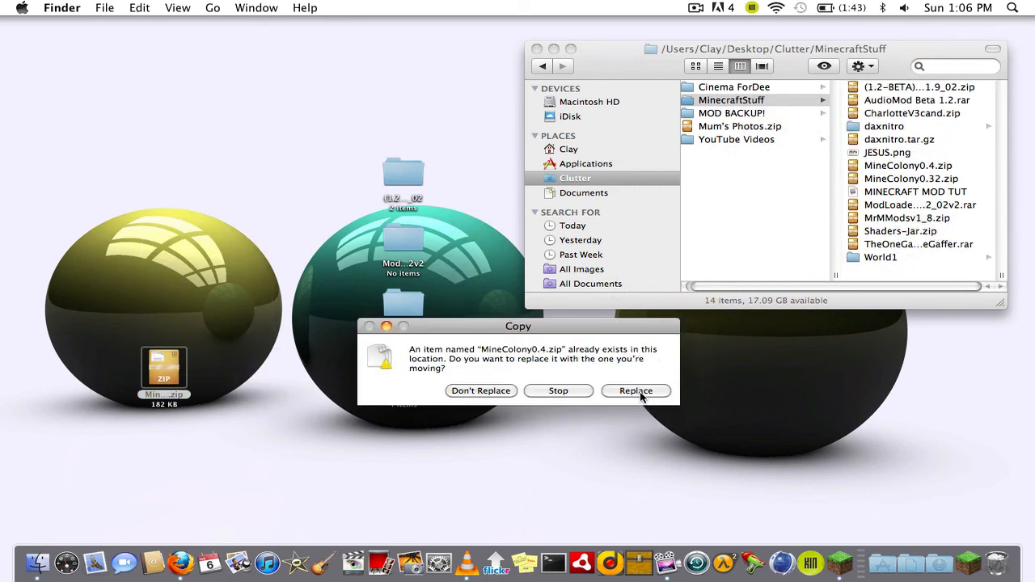
pyautogui.click(636, 391)
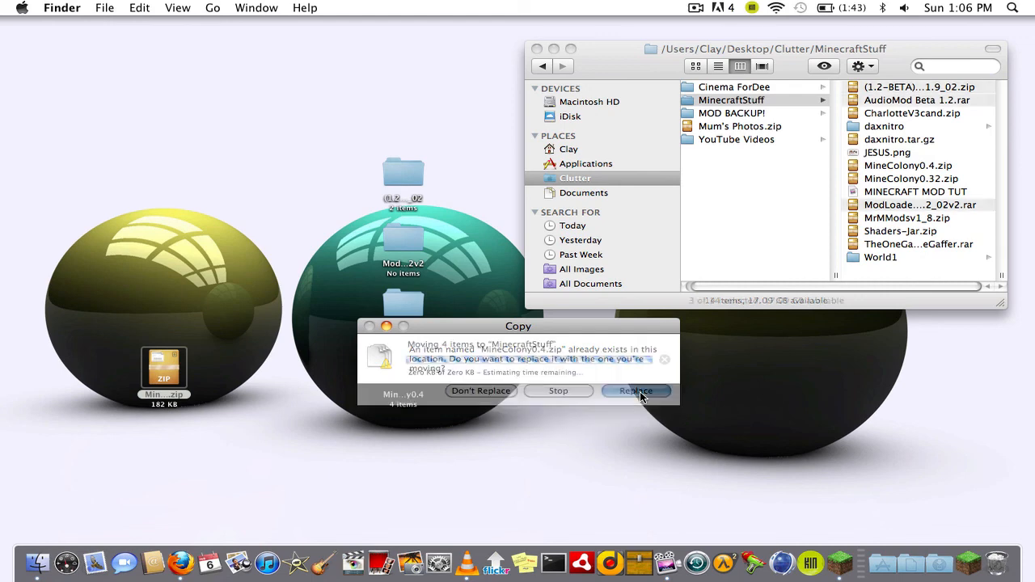
pyautogui.click(636, 391)
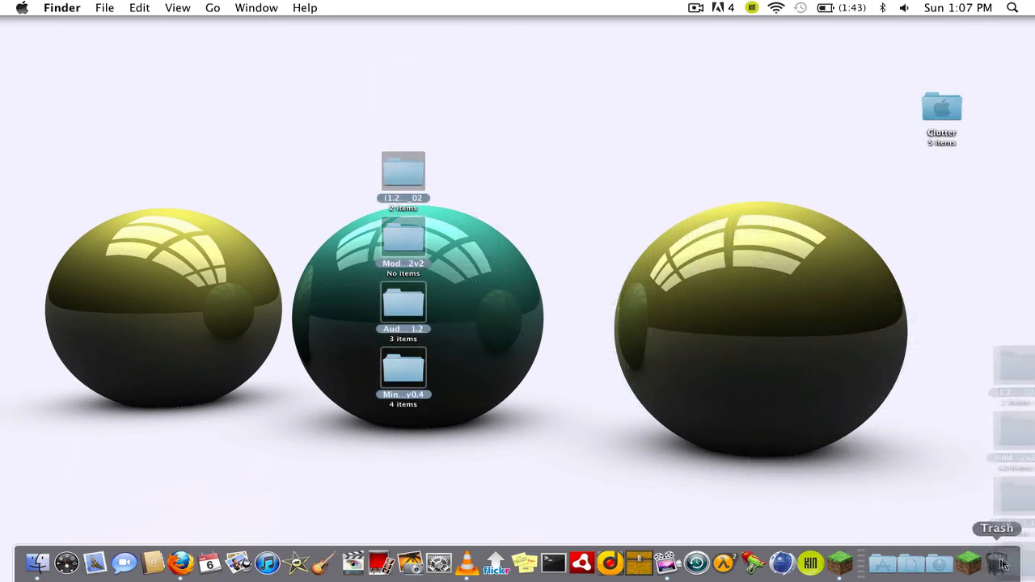
# Empty the Trash, confirming erasure and skipping the in-use file.
pyautogui.click(1006, 562)
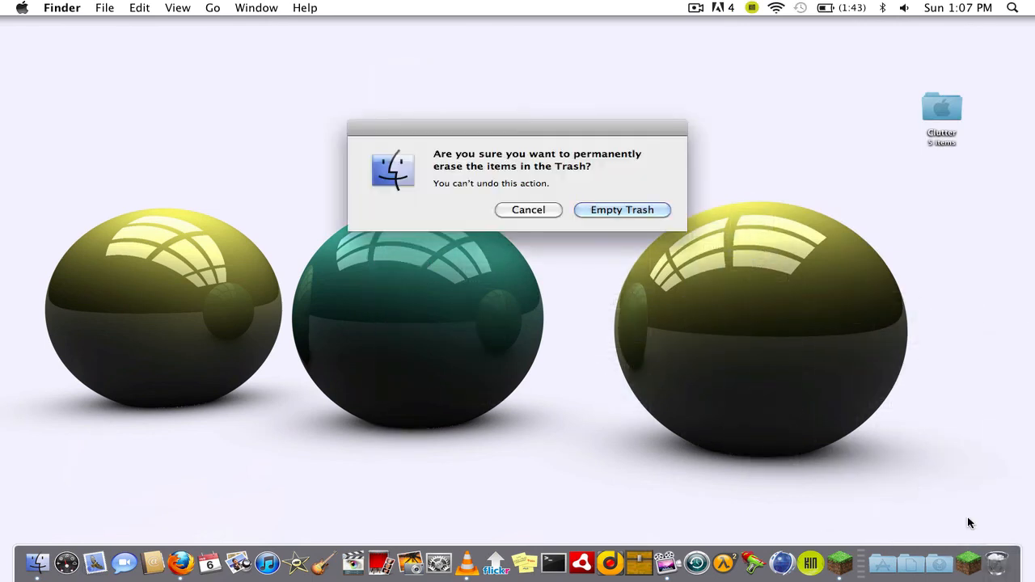
pyautogui.click(621, 210)
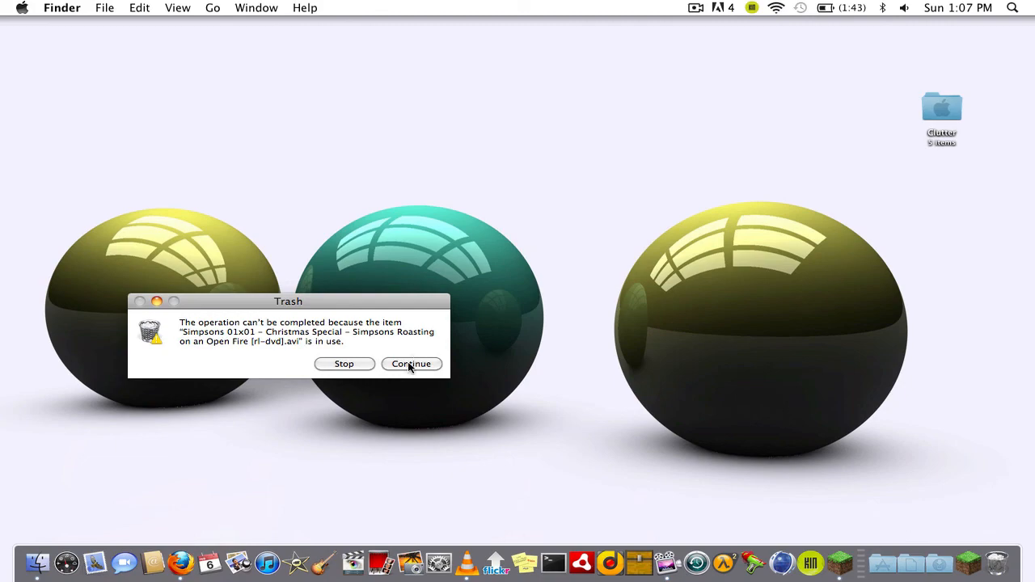
pyautogui.click(411, 364)
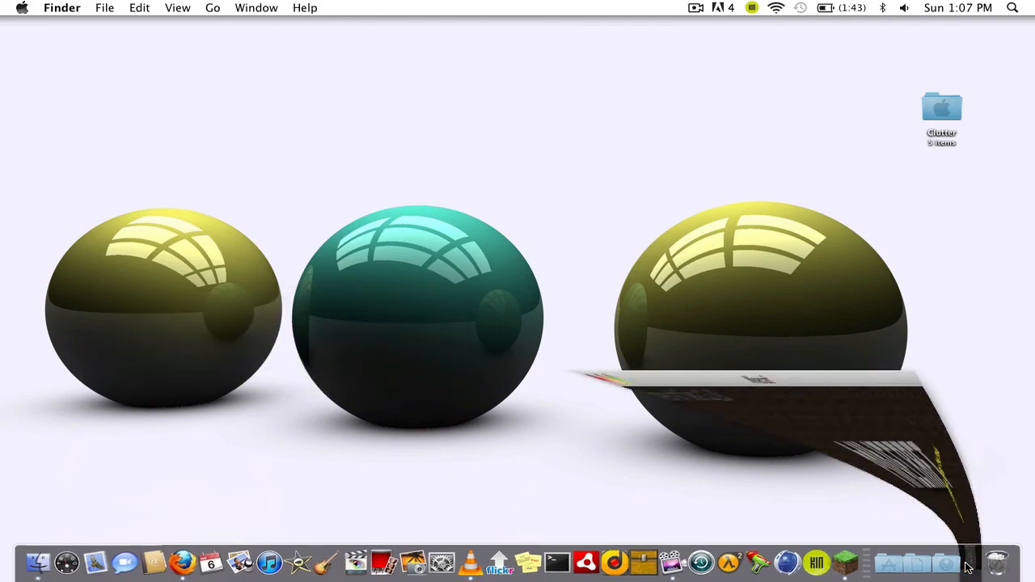
# Launch Minecraft Beta 1.2_02 and load a singleplayer world.
pyautogui.click(833, 562)
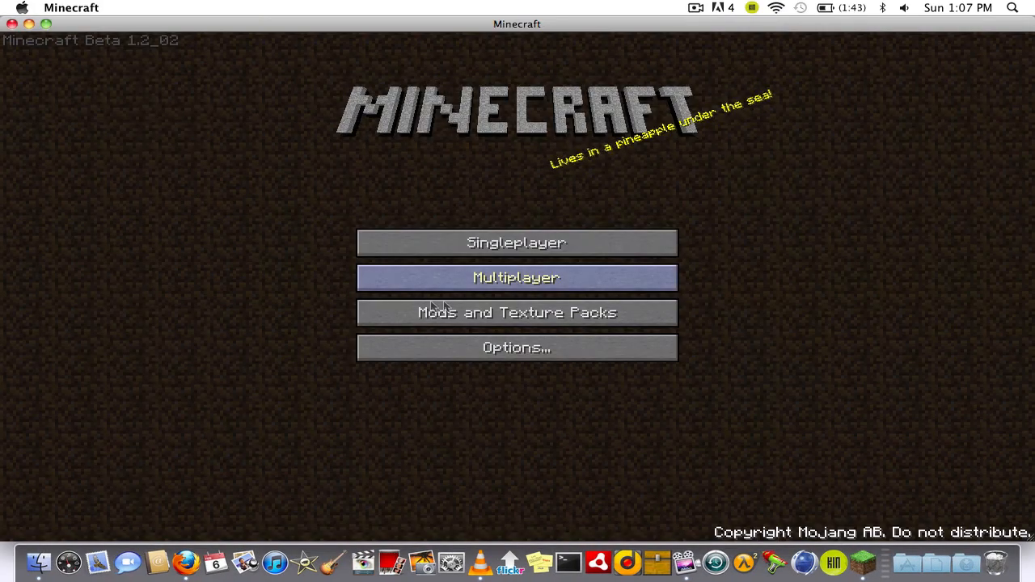
pyautogui.click(516, 243)
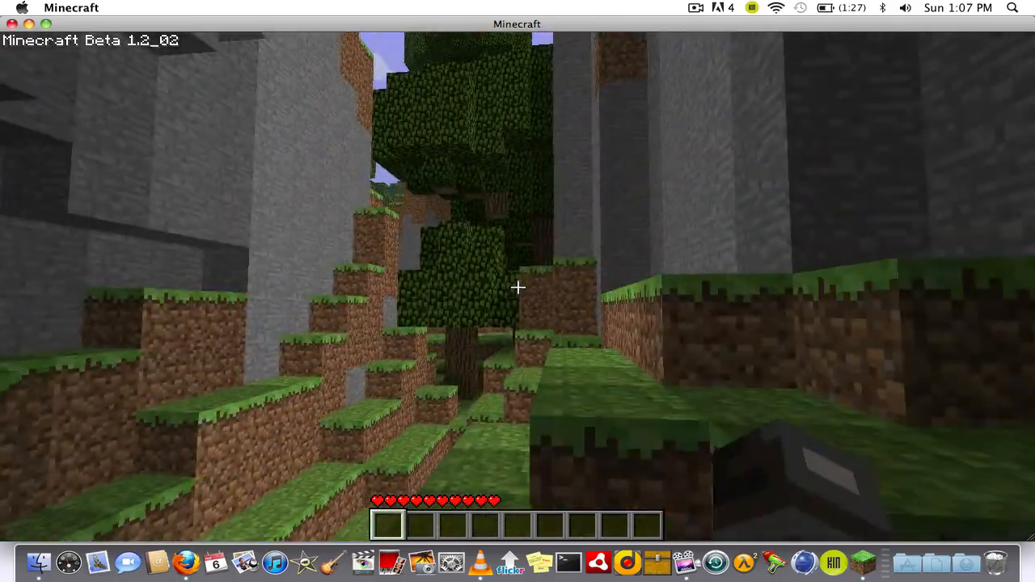
pyautogui.moveTo(517, 288)
pyautogui.write('t')
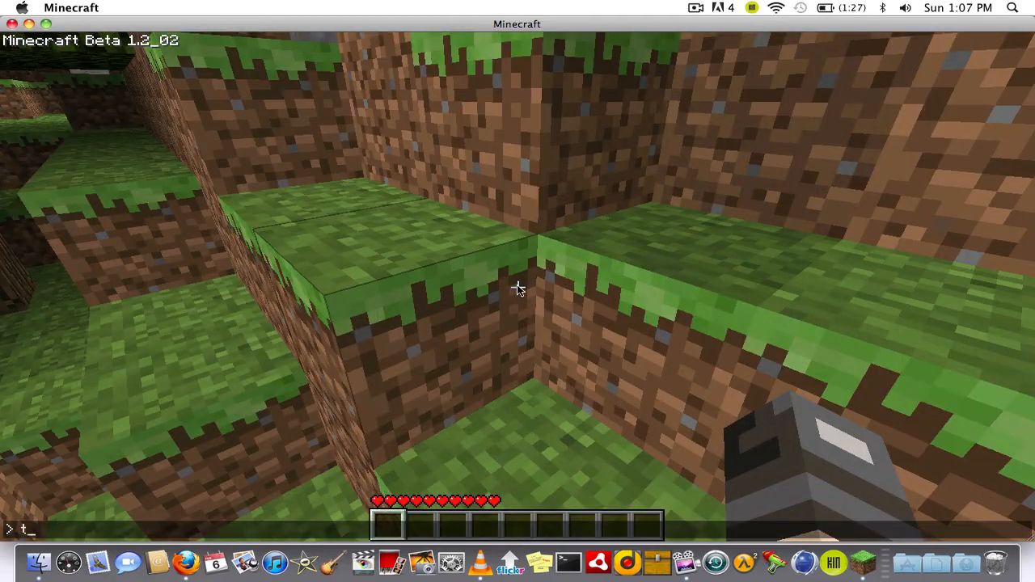
# Give the player flint and steel, heal them, and set jump height.
pyautogui.write('give fi')
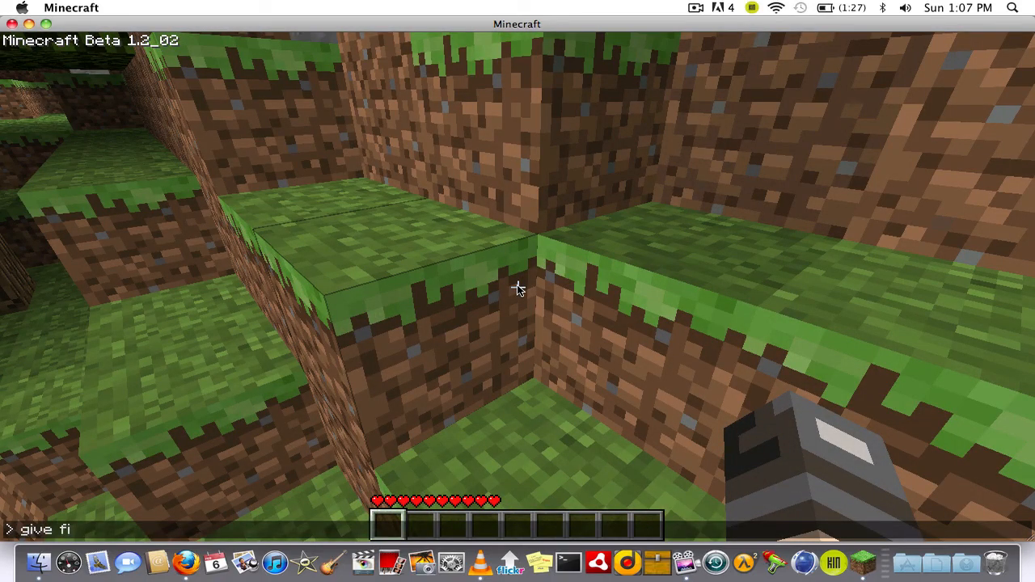
pyautogui.write('nt and se')
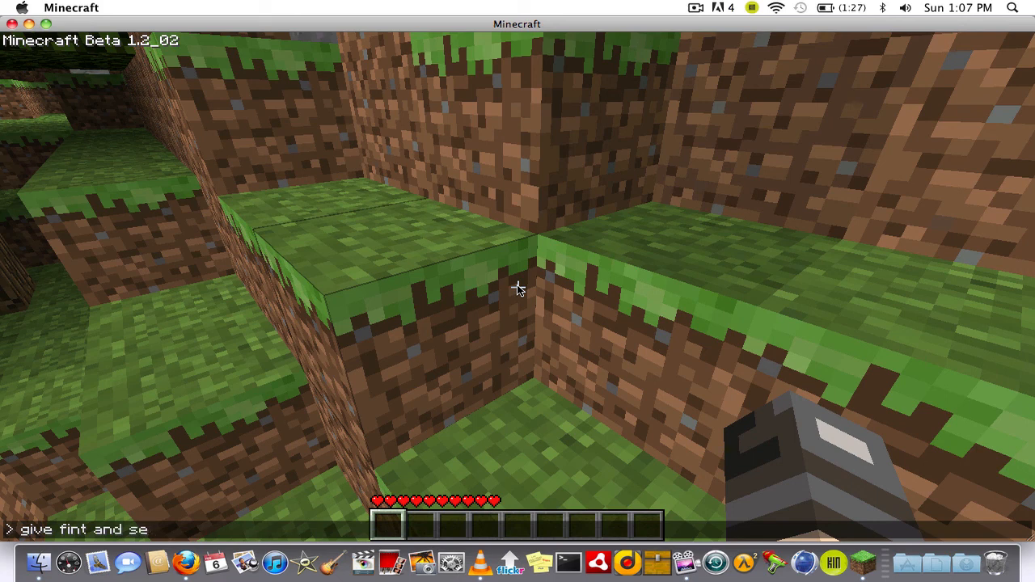
pyautogui.press('Return')
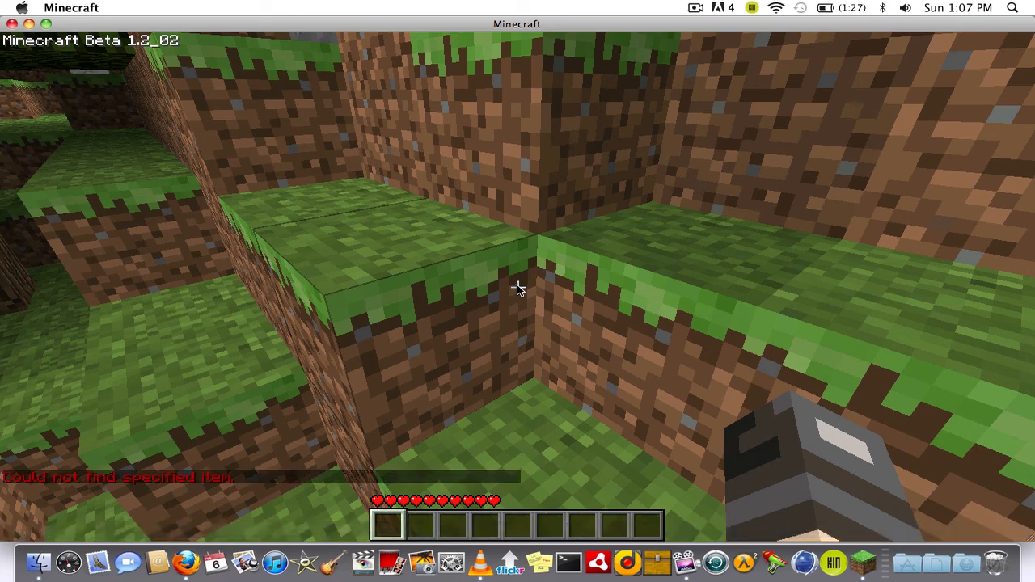
pyautogui.moveTo(517, 287)
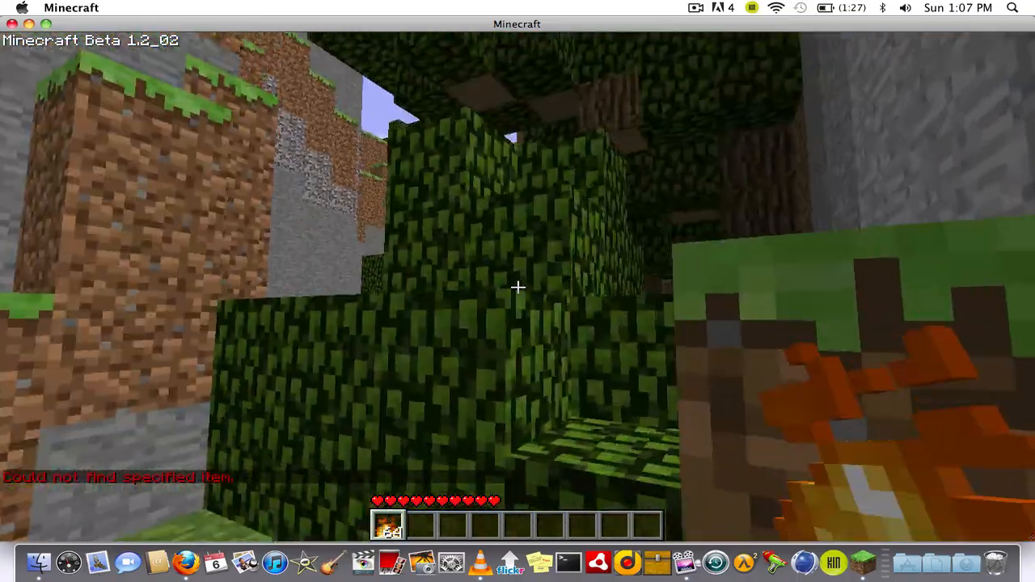
pyautogui.moveTo(517, 287)
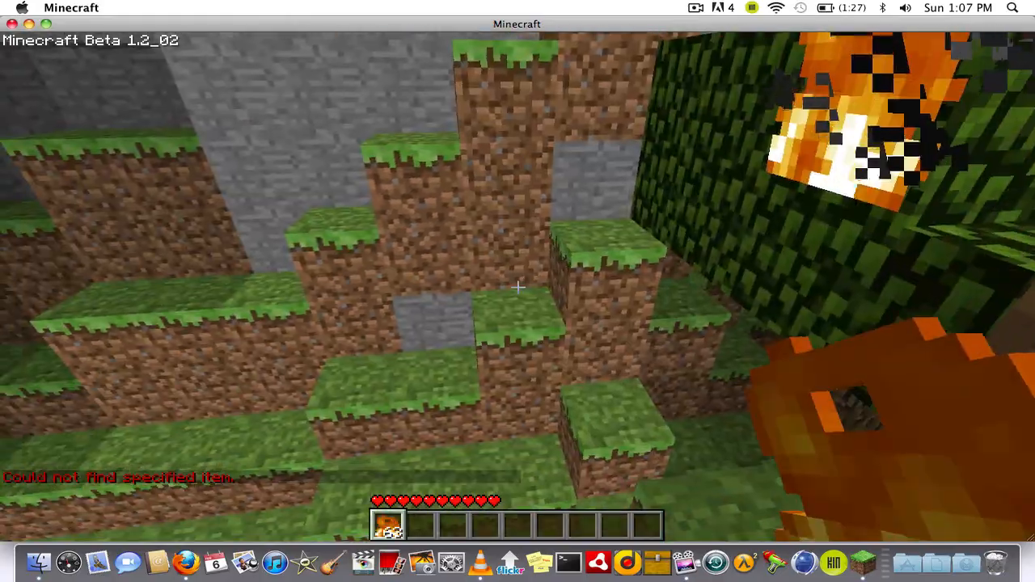
pyautogui.moveTo(518, 287)
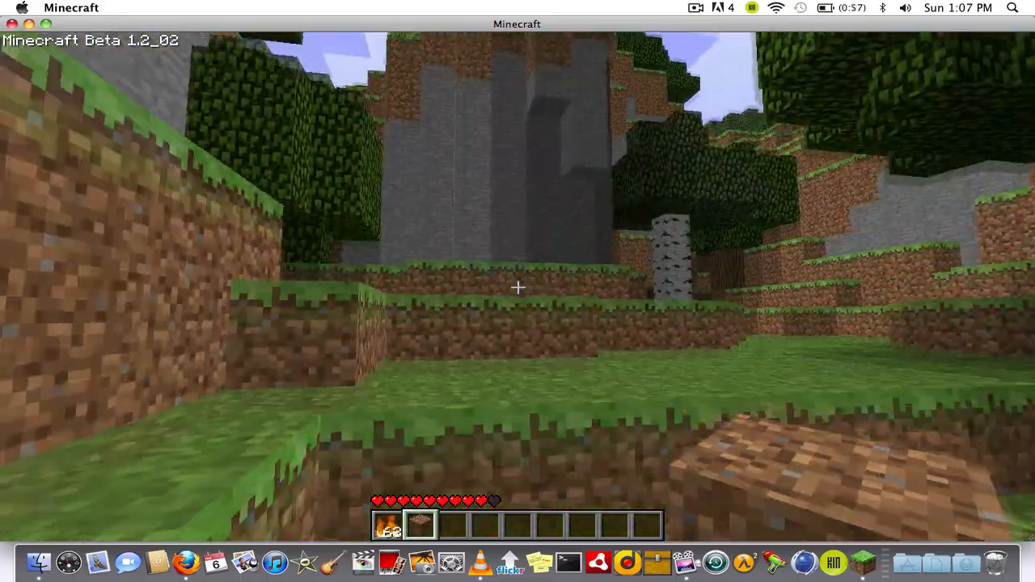
pyautogui.write('heal')
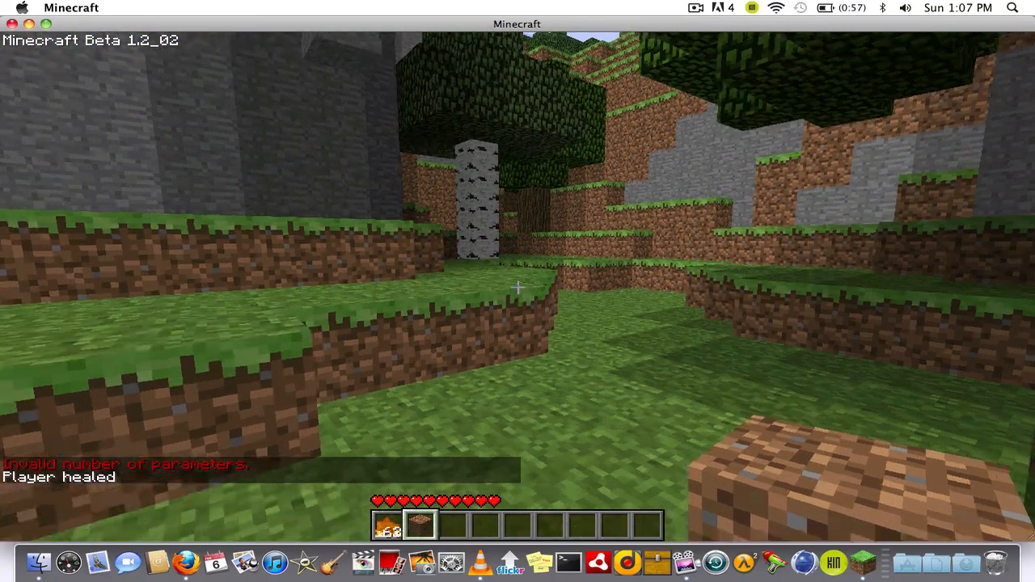
pyautogui.moveTo(518, 287)
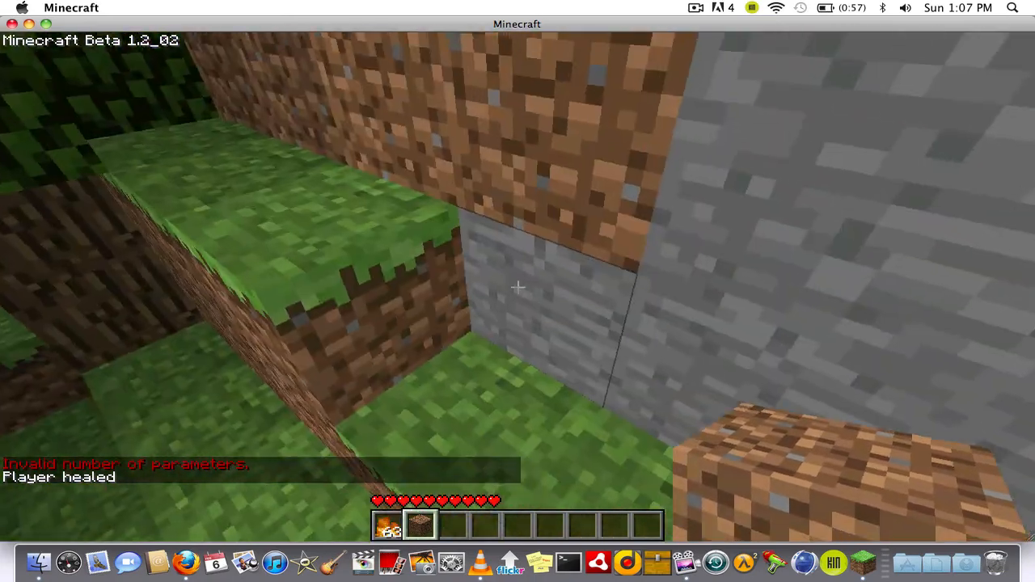
pyautogui.write('setjump')
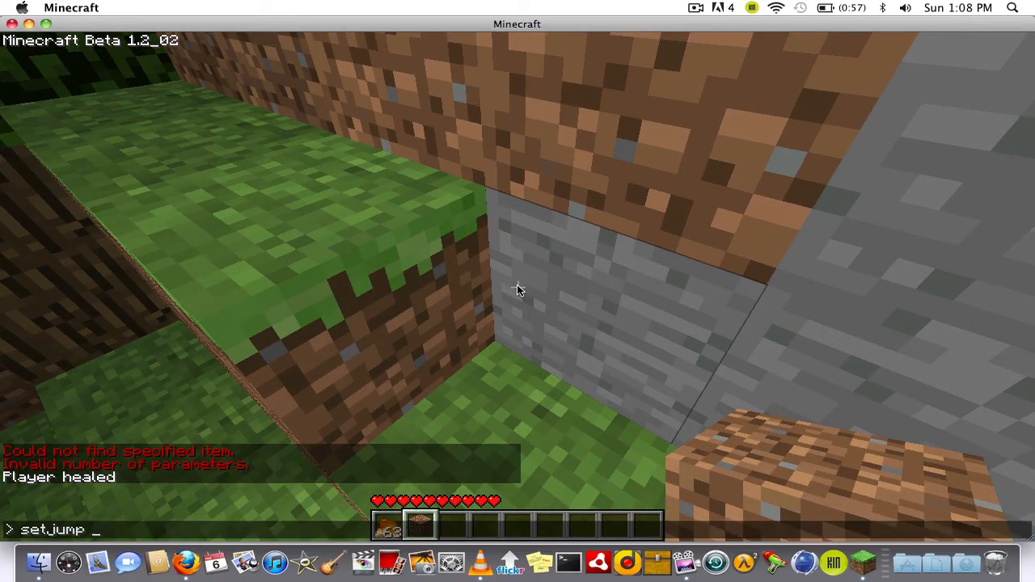
pyautogui.write('1')
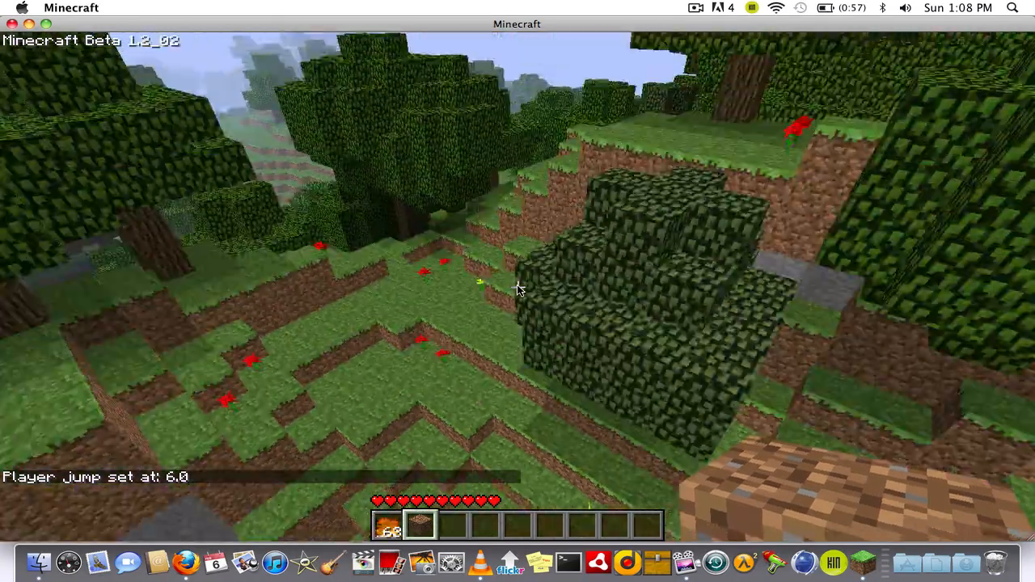
pyautogui.moveTo(518, 287)
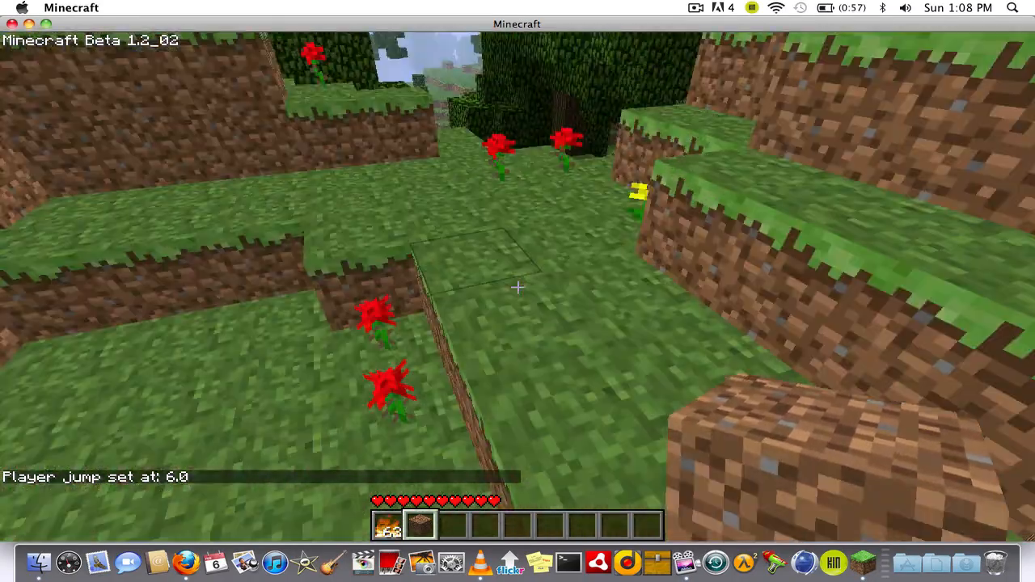
pyautogui.moveTo(518, 287)
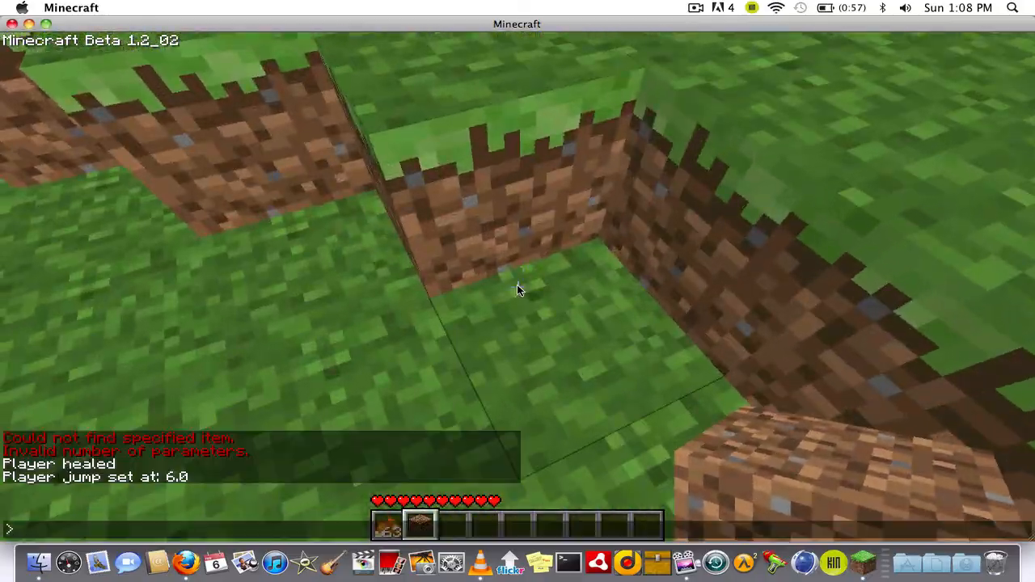
# Give the player a stack of wood and a diamond pickaxe.
pyautogui.write('give woo')
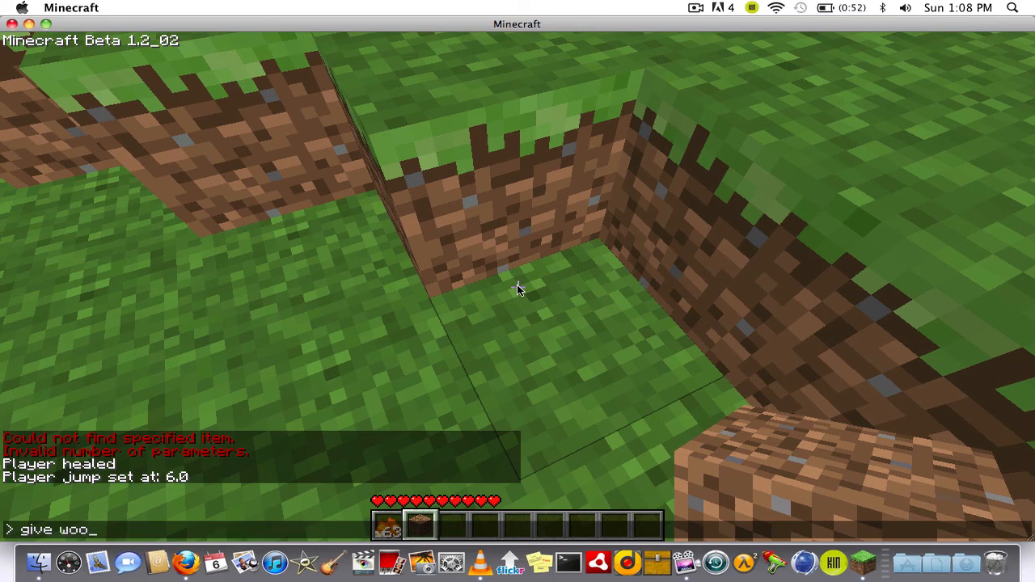
pyautogui.press('Return')
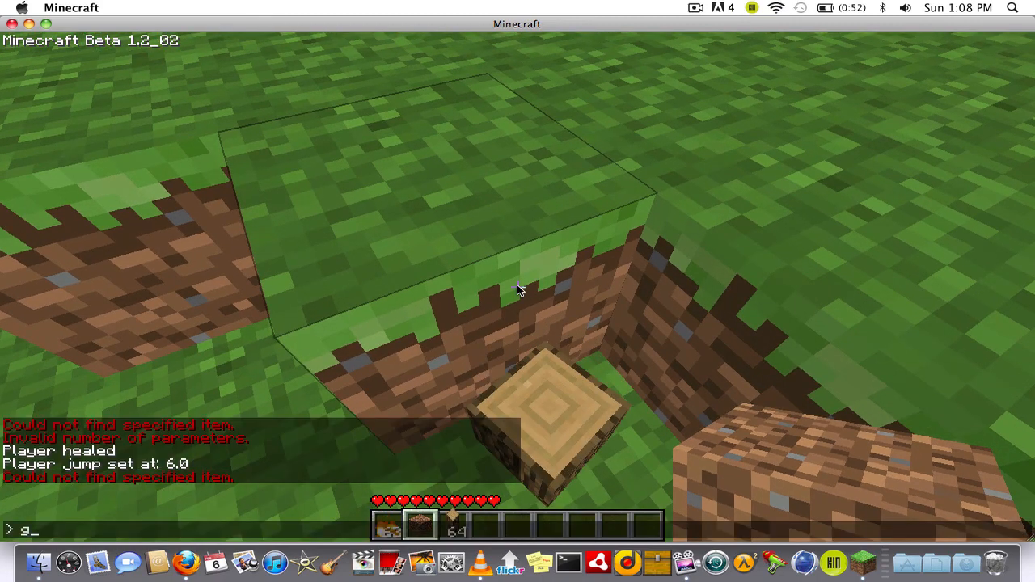
pyautogui.write('ive diamond')
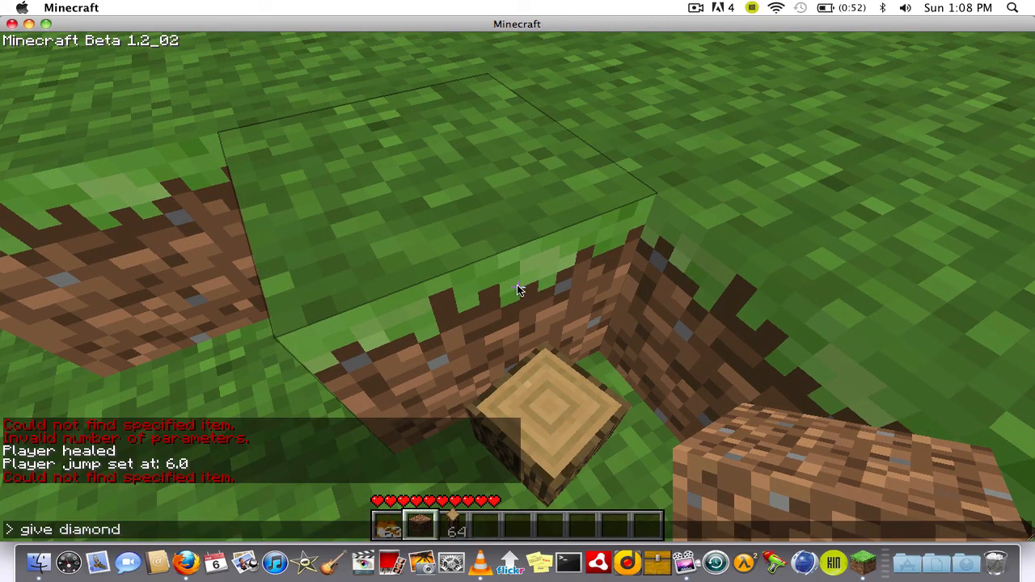
pyautogui.write('pi')
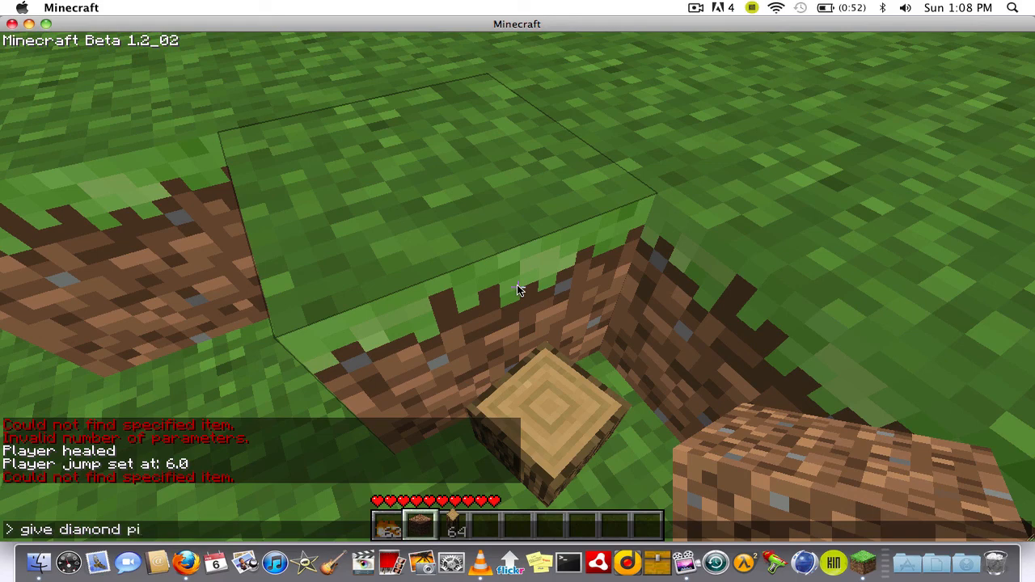
pyautogui.write('ckaxe')
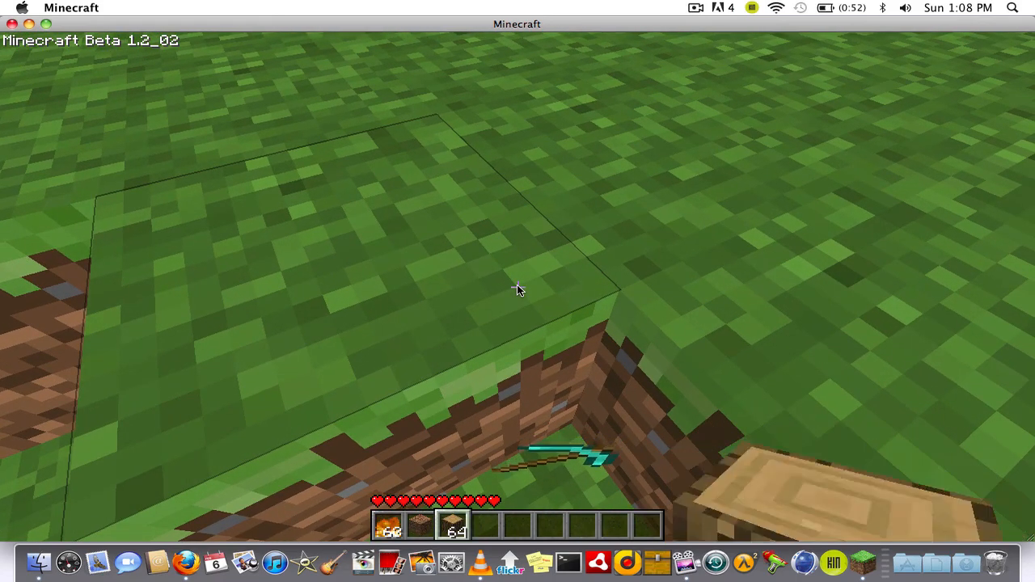
# Craft the logs into planks, then sticks, then a four-plank crafting table.
pyautogui.press('e')
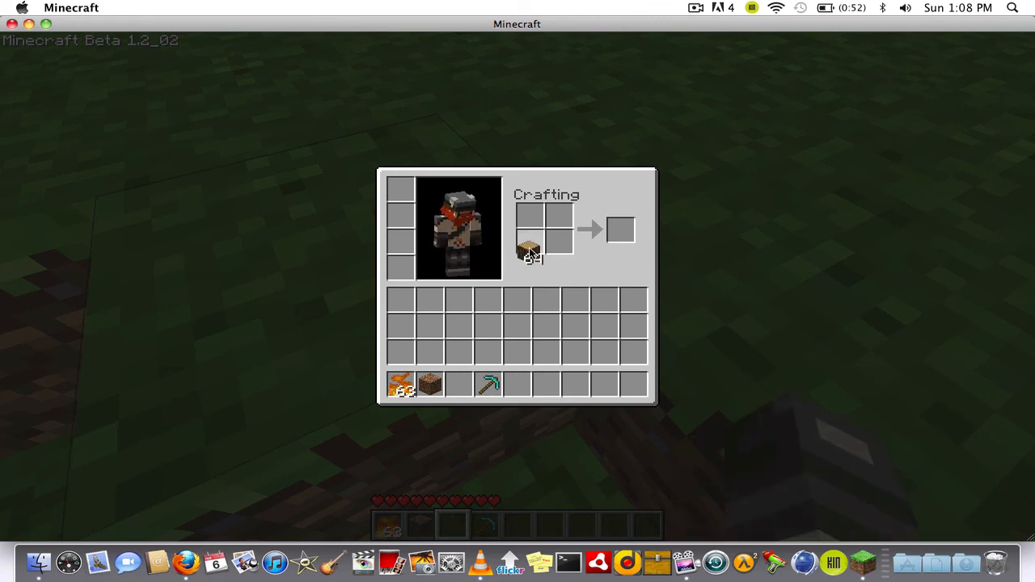
pyautogui.click(528, 240)
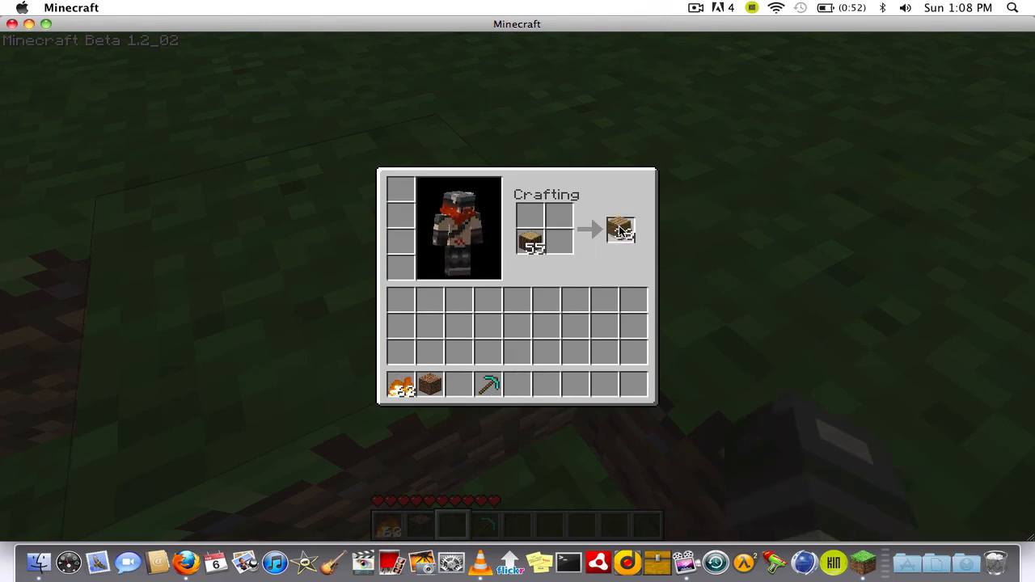
pyautogui.click(621, 229)
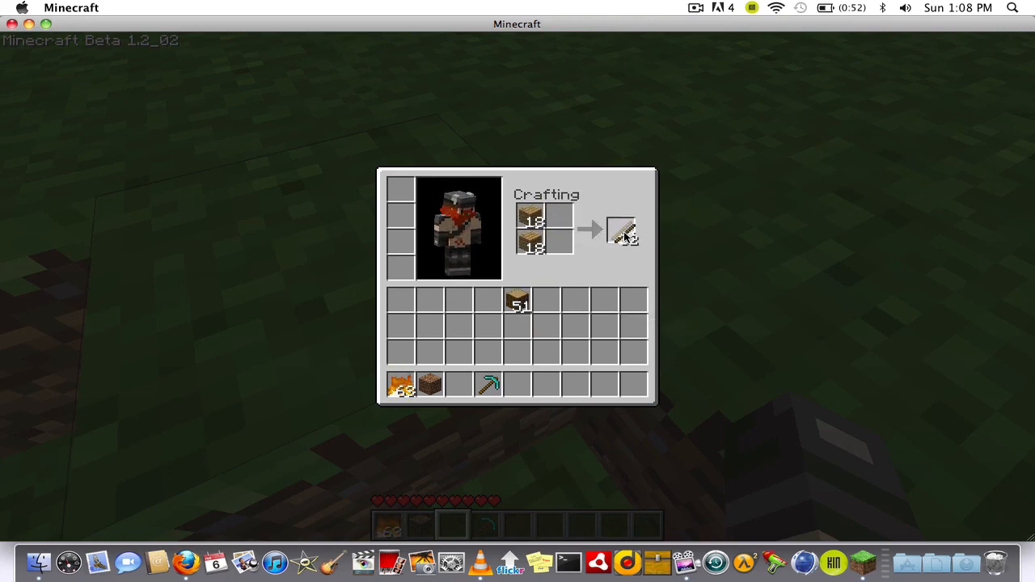
pyautogui.click(621, 230)
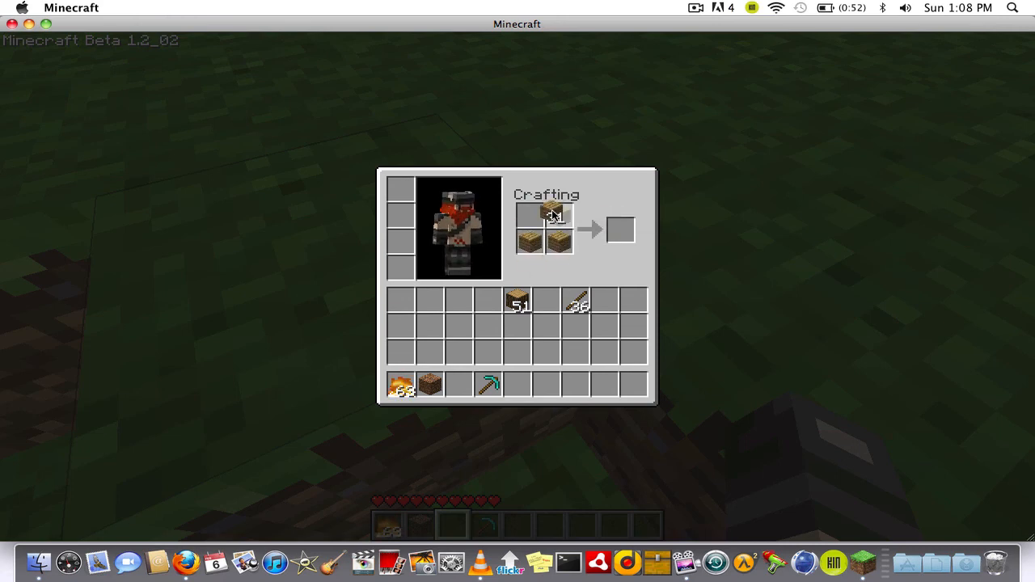
pyautogui.click(621, 230)
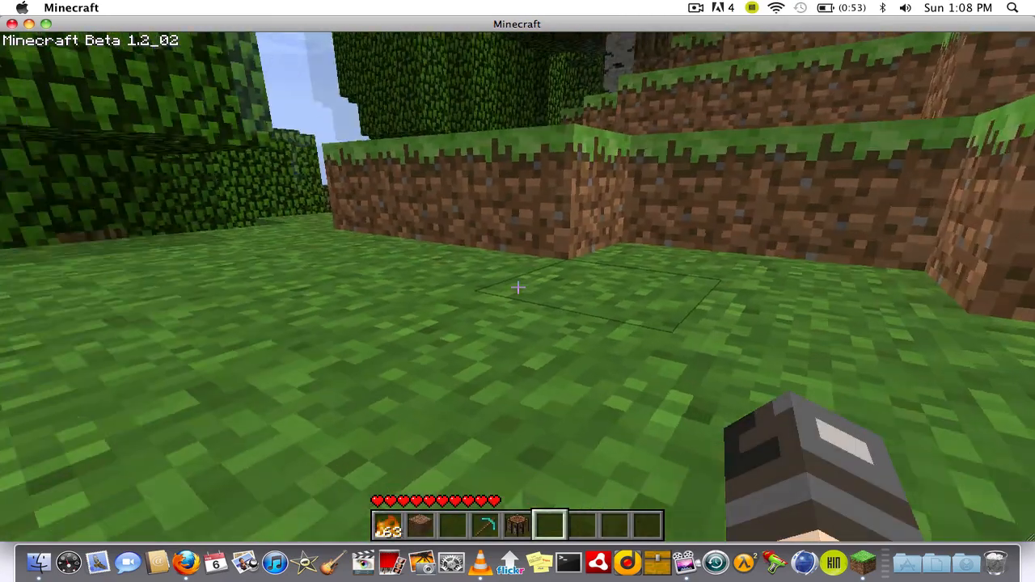
# Craft chests from a ring of eight planks and collect them.
pyautogui.press('e')
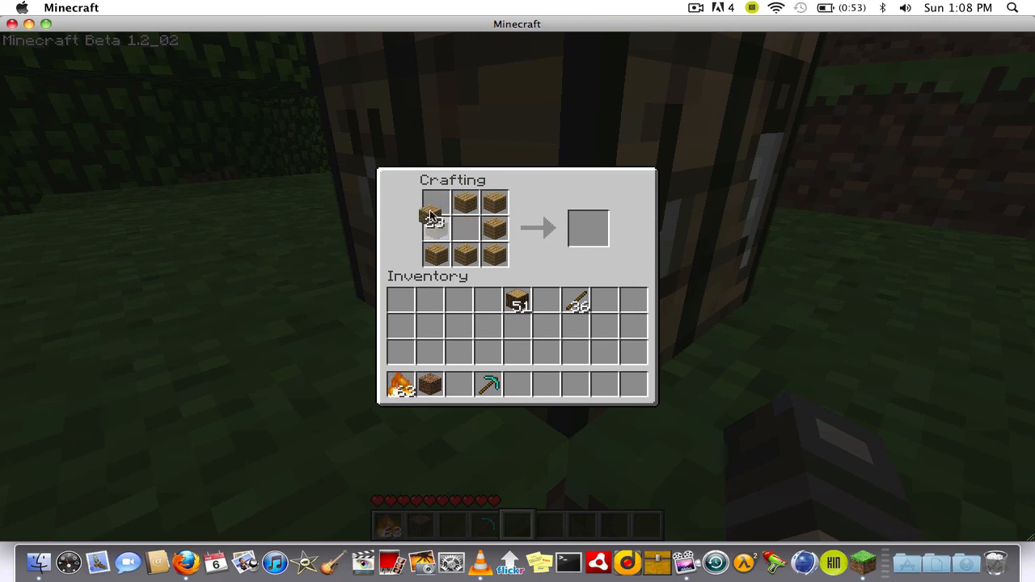
pyautogui.click(436, 203)
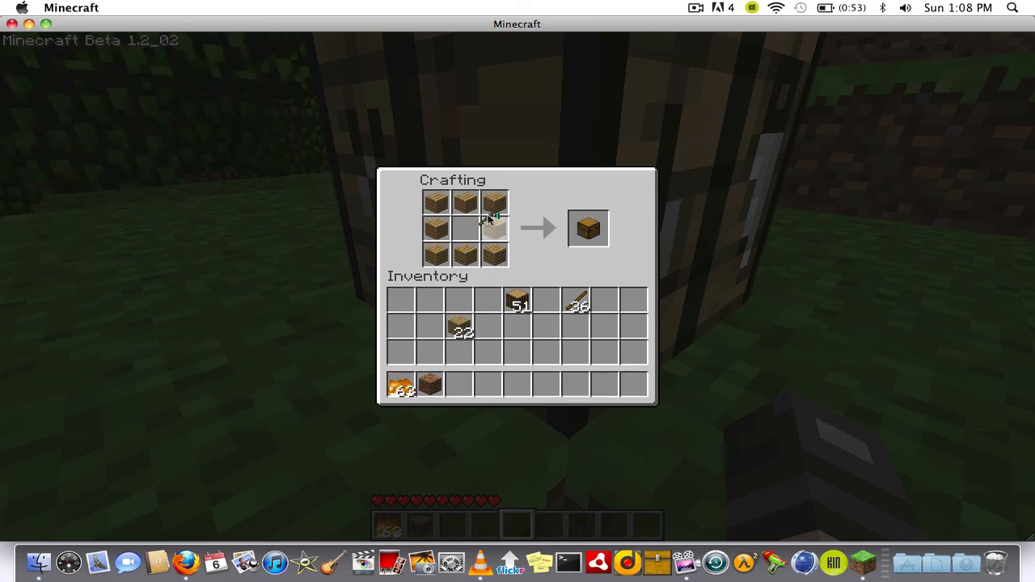
pyautogui.click(588, 228)
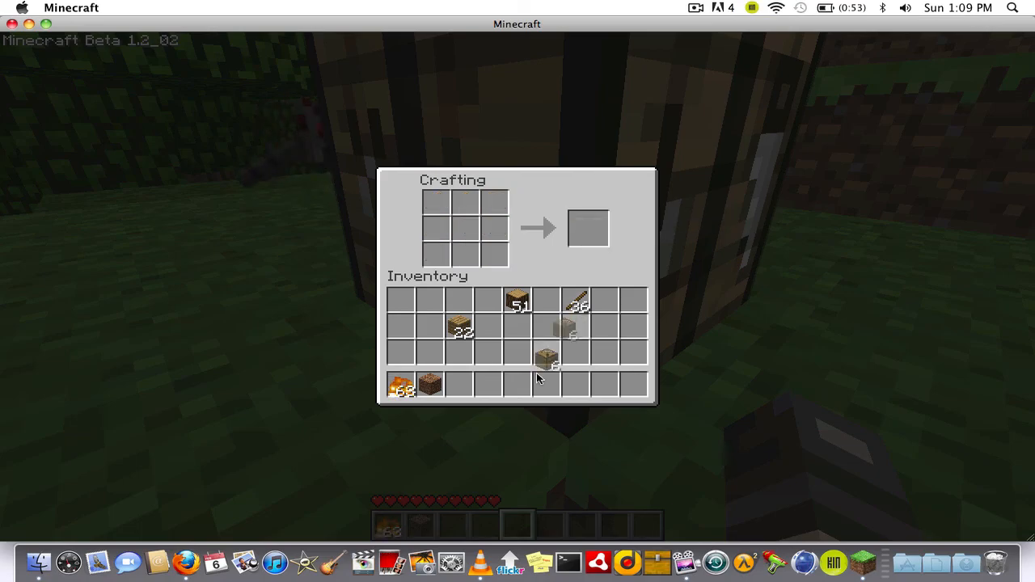
pyautogui.press('Escape')
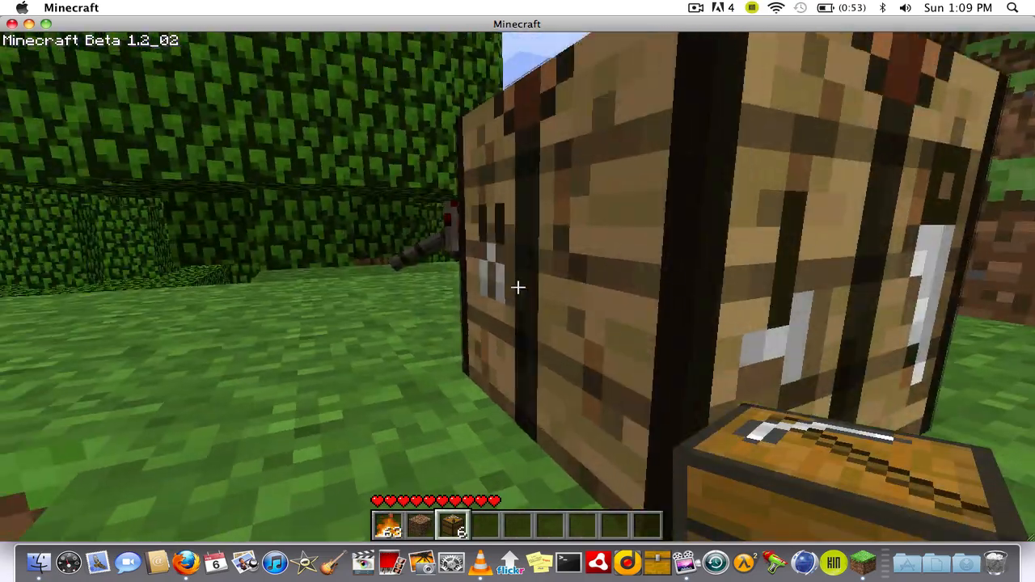
pyautogui.moveTo(517, 288)
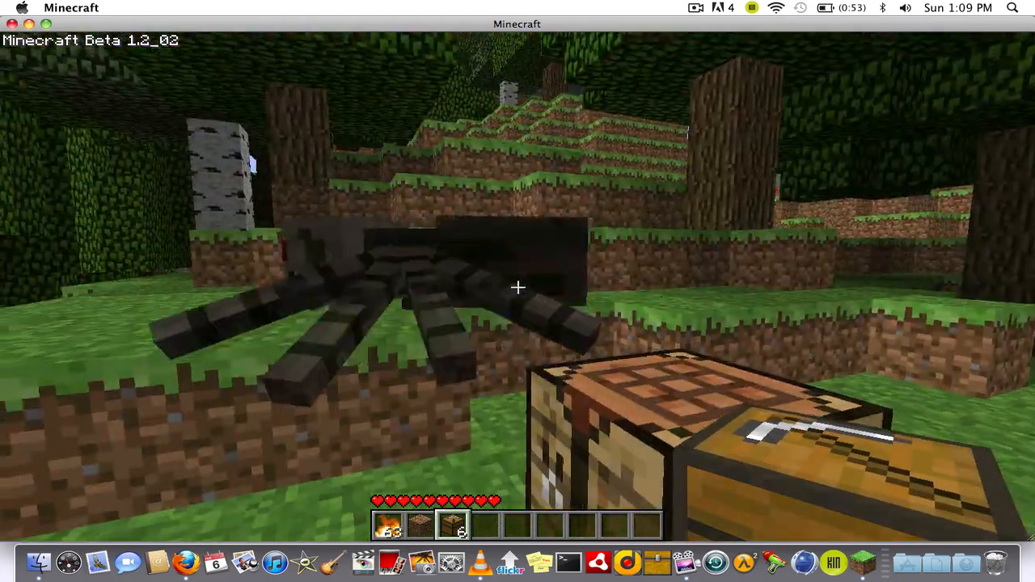
pyautogui.moveTo(517, 287)
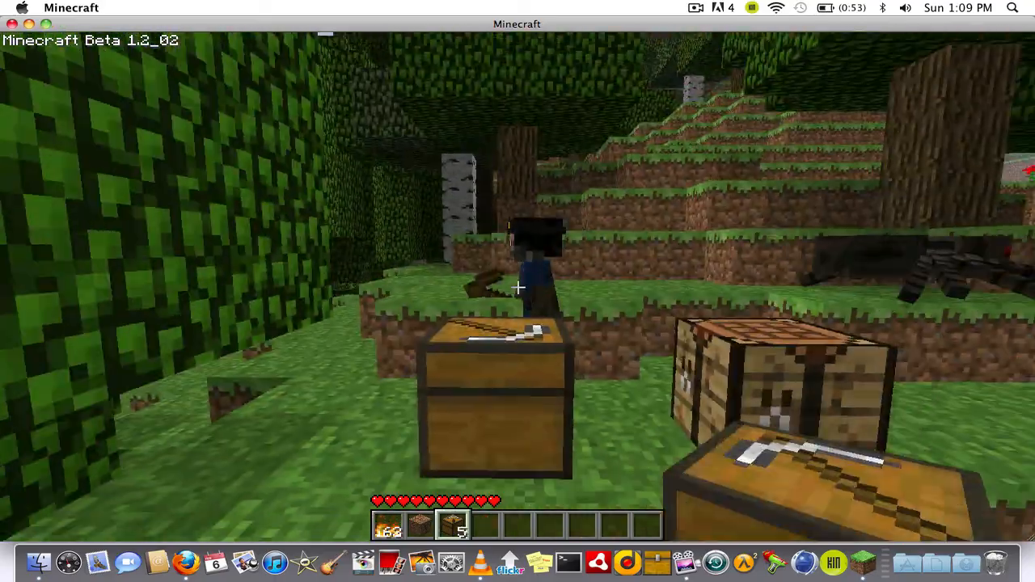
pyautogui.moveTo(518, 287)
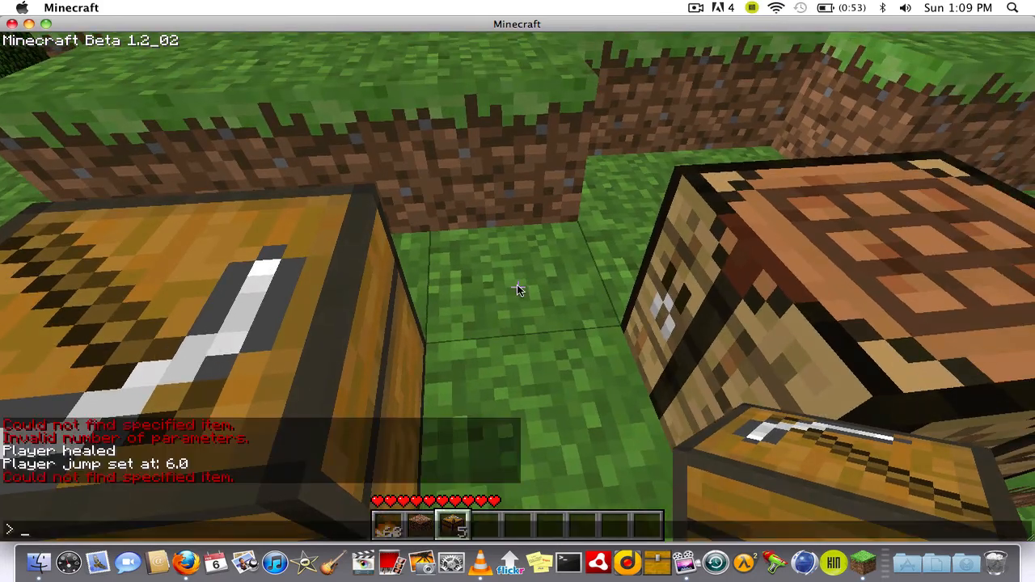
# Request a diamond pickaxe with the give command, which fails.
pyautogui.write('give diamond')
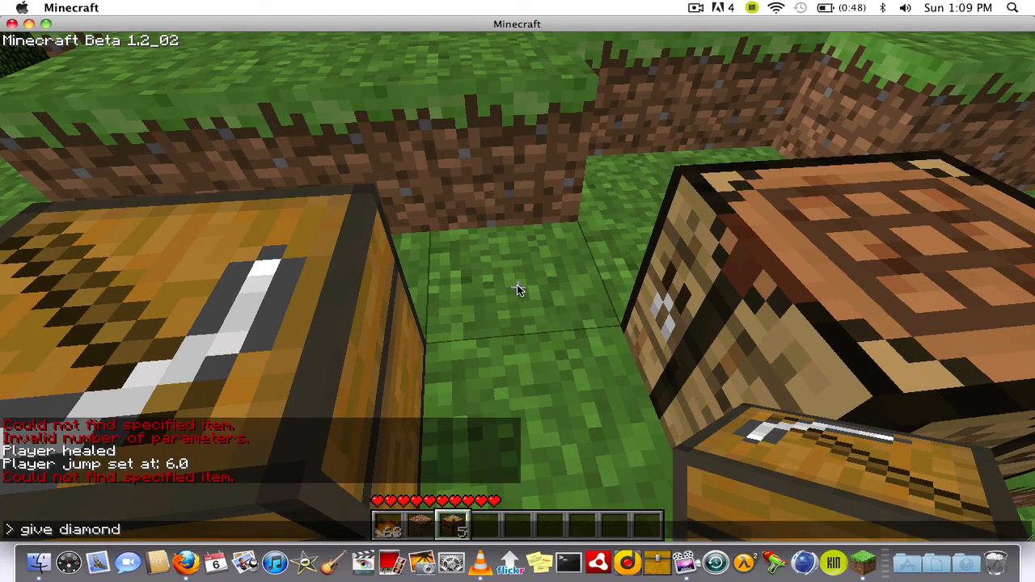
pyautogui.write('picka')
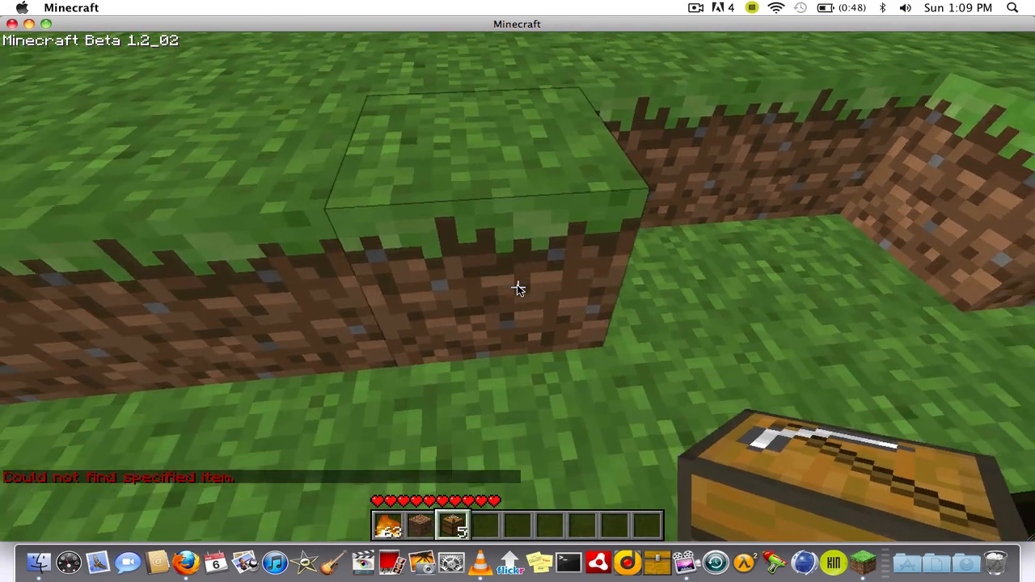
pyautogui.write('give g')
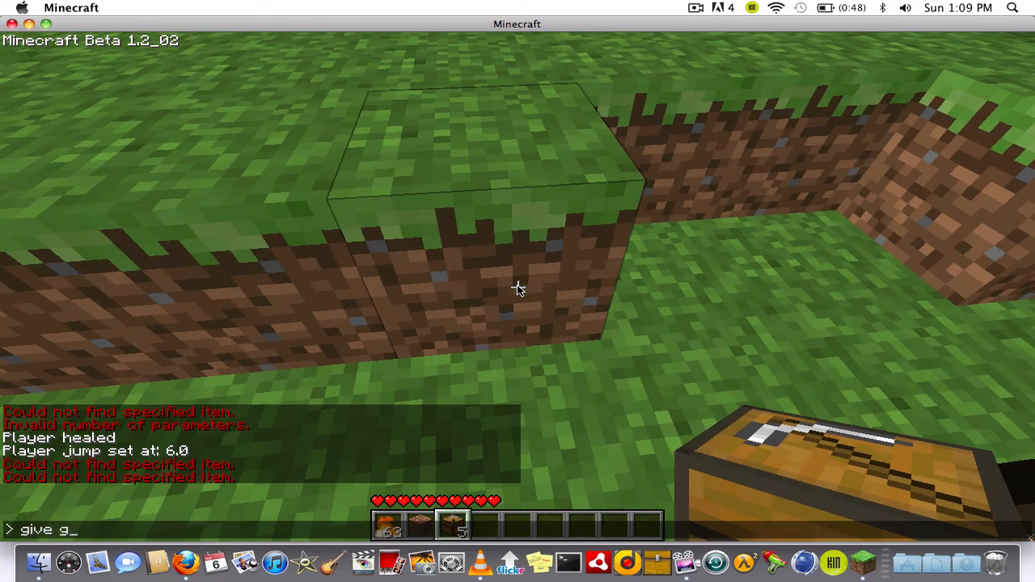
pyautogui.write('iamond')
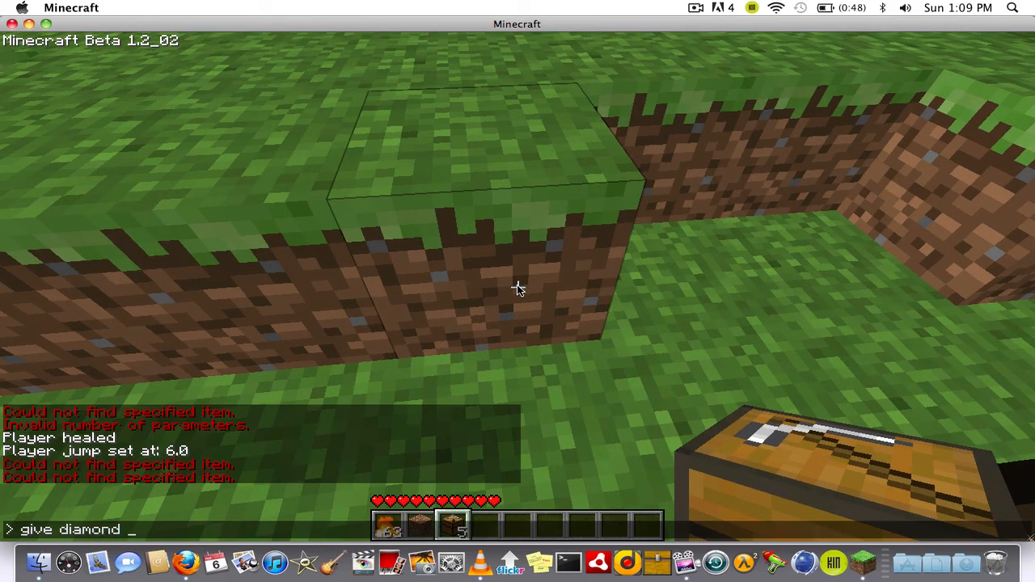
pyautogui.write('picka')
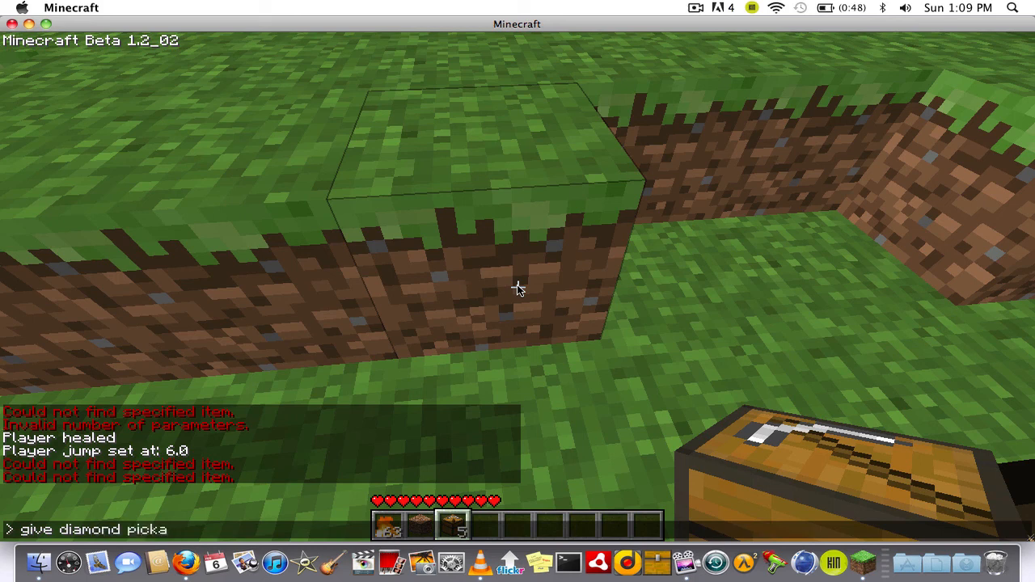
pyautogui.press('Return')
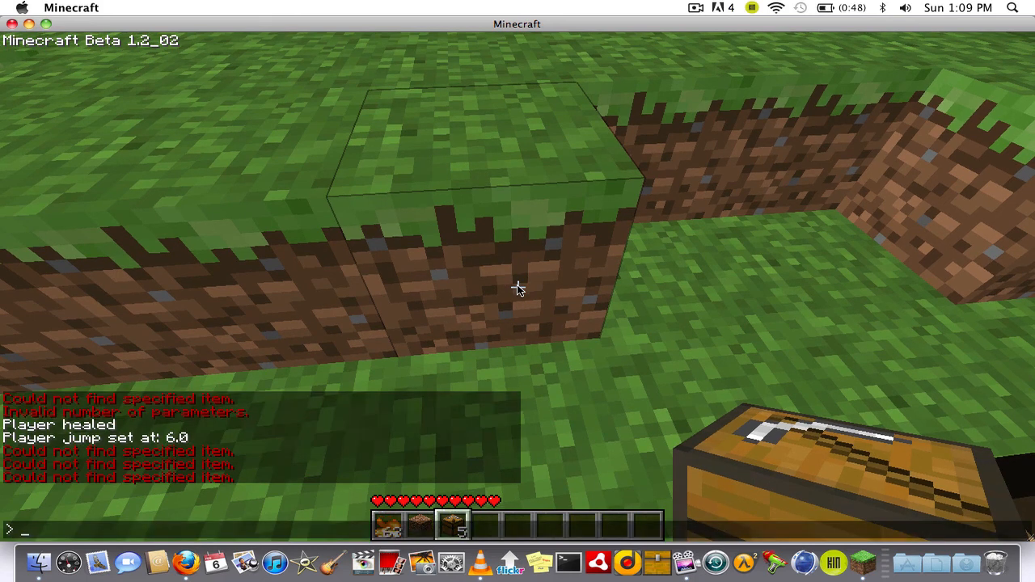
# Spawn a diamond sword with 'give diamond sword'.
pyautogui.write('GIVE AI')
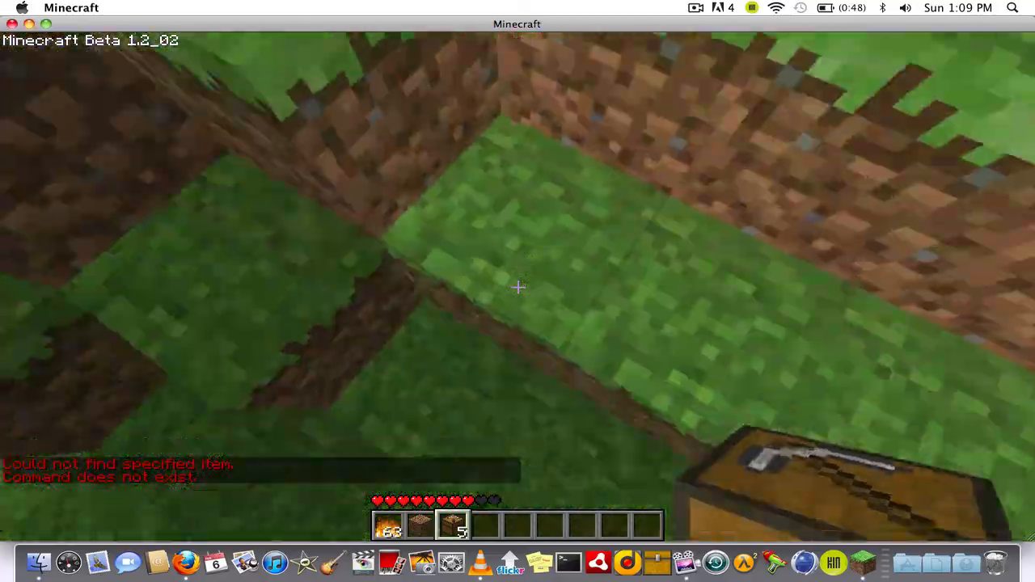
pyautogui.moveTo(518, 288)
pyautogui.write('give')
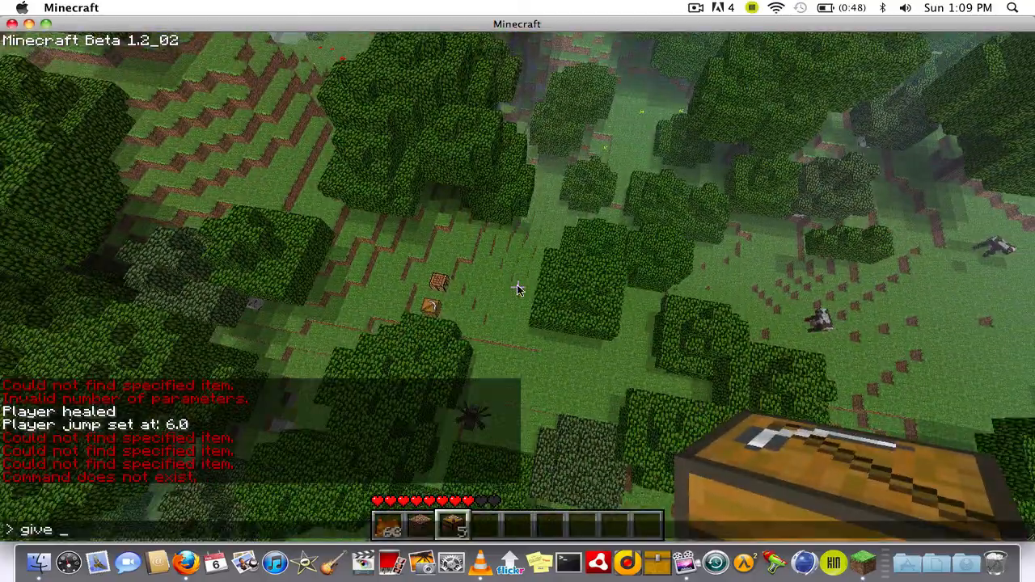
pyautogui.write('diamond')
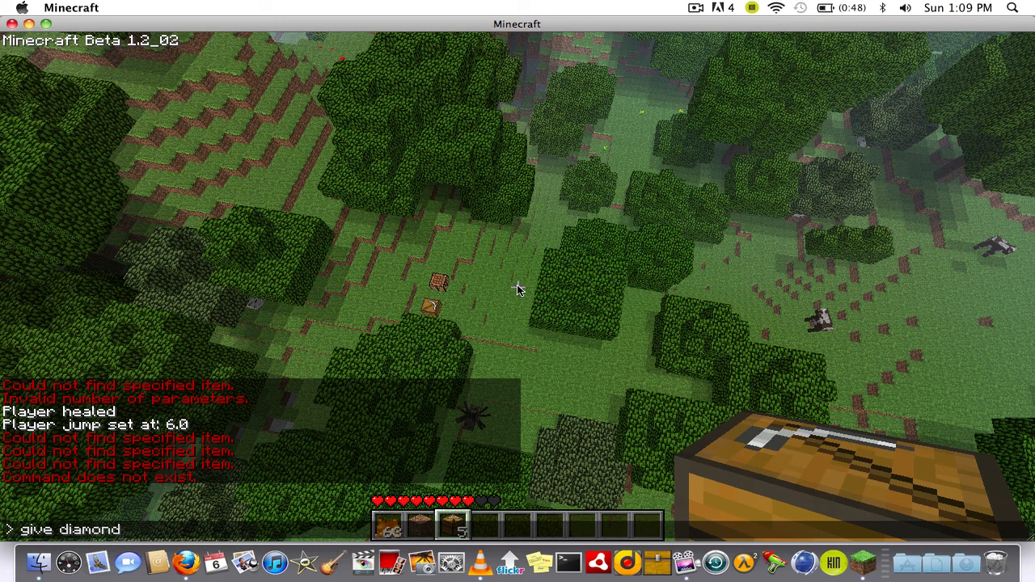
pyautogui.write('swo')
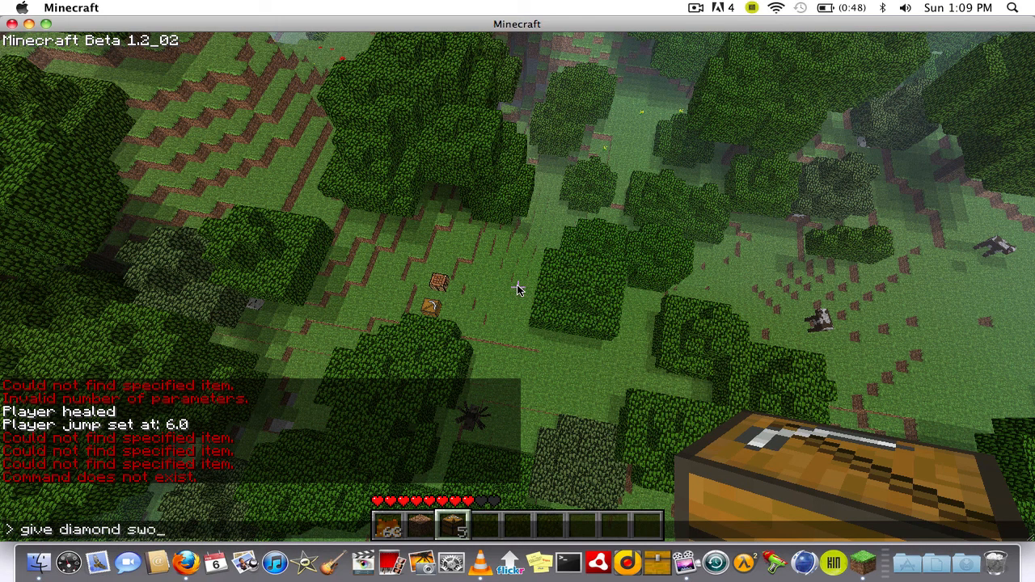
pyautogui.write('rd')
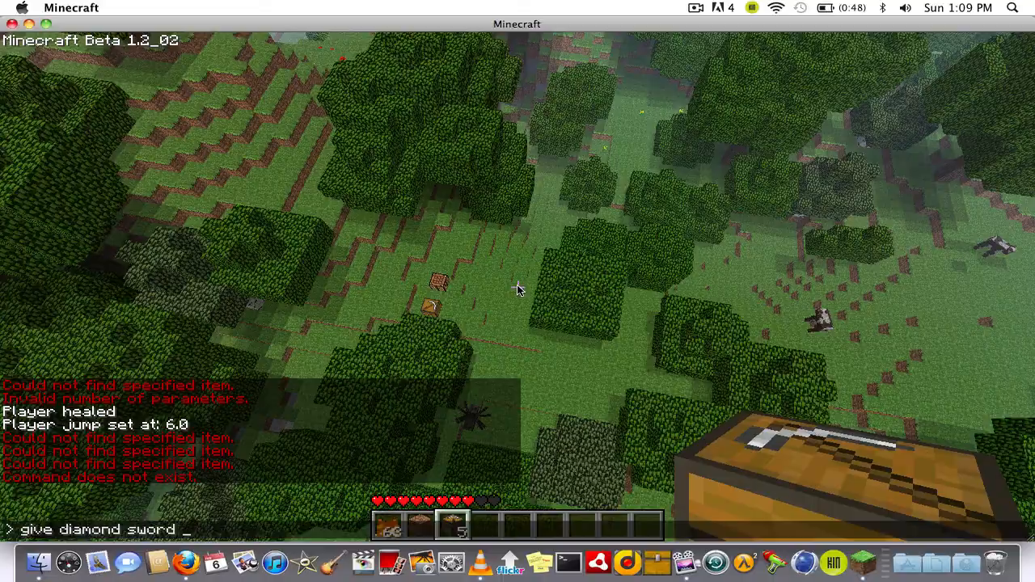
pyautogui.press('Return')
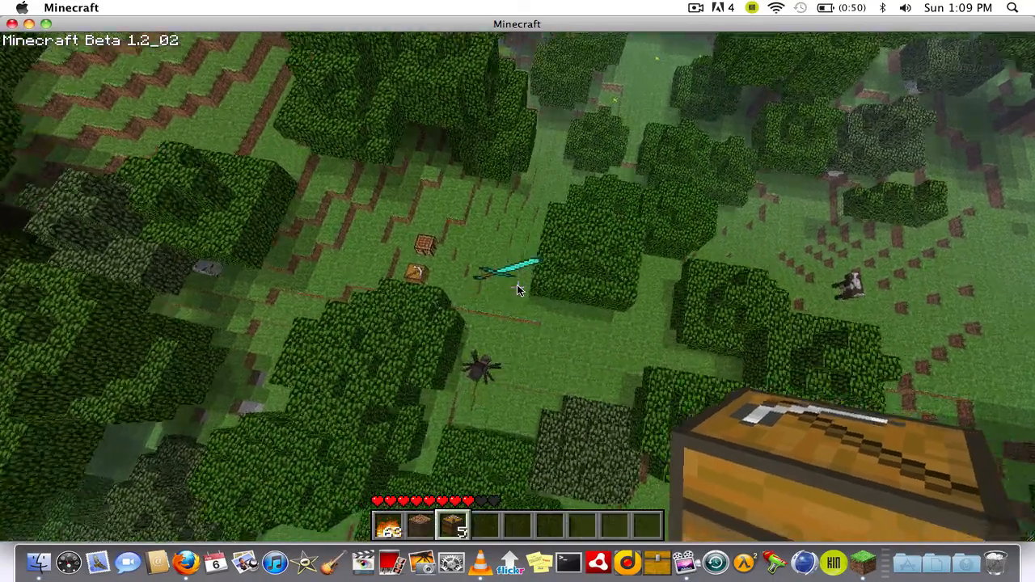
pyautogui.moveTo(518, 291)
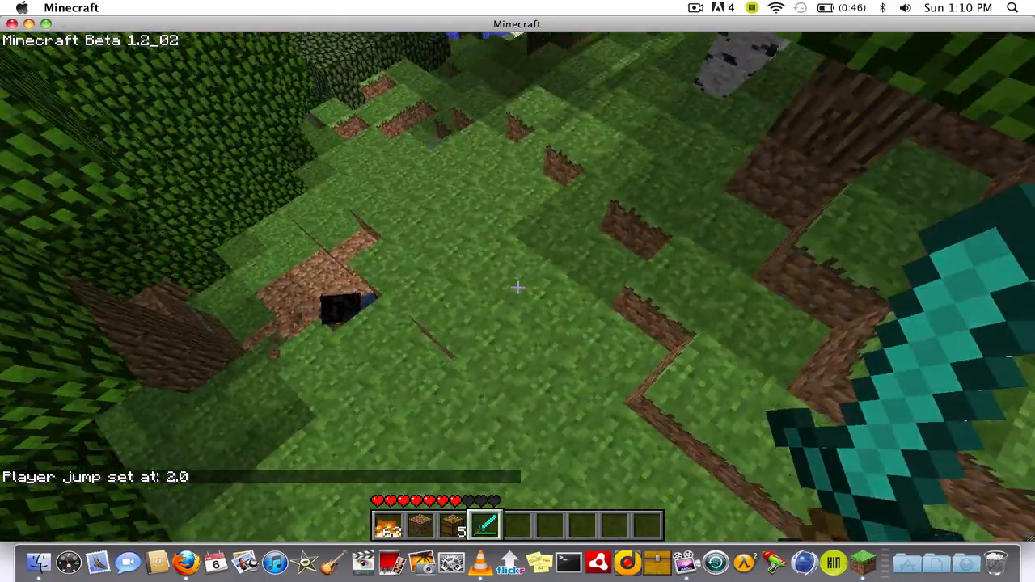
pyautogui.moveTo(518, 288)
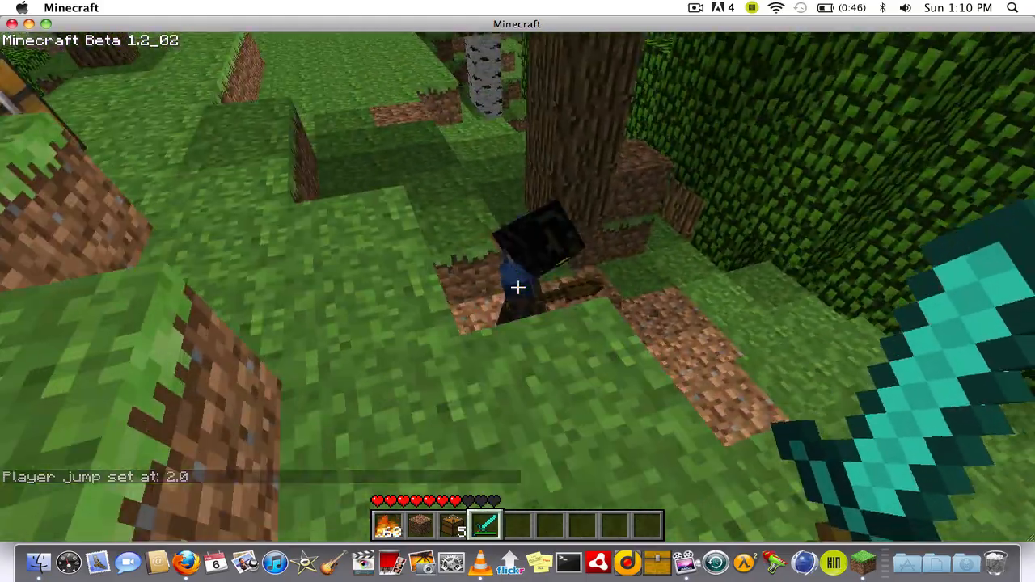